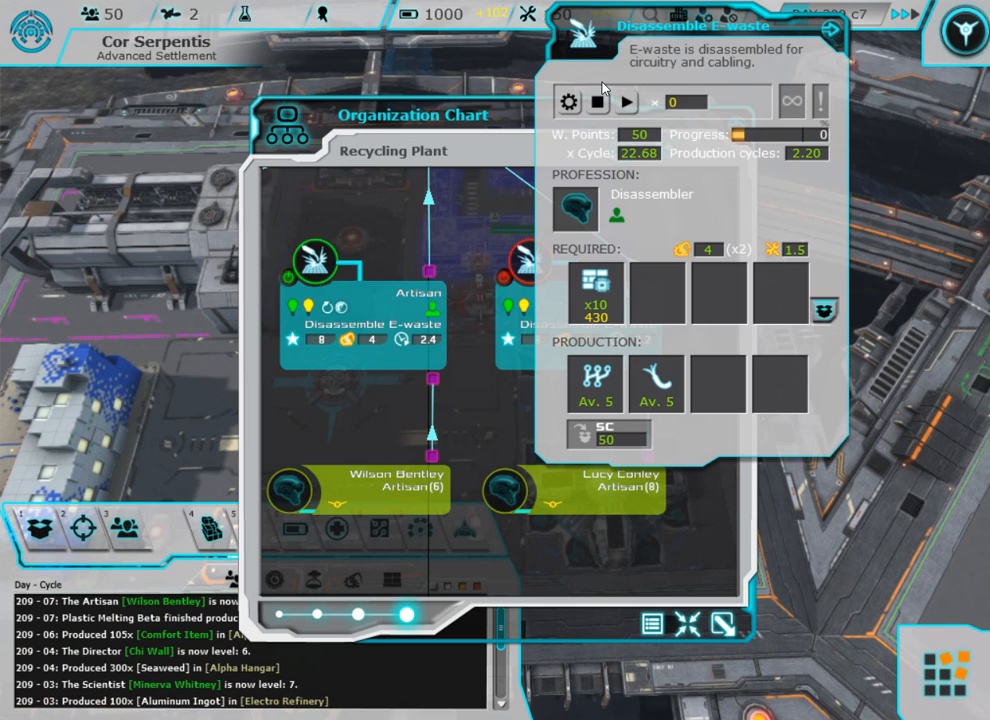
# Queue 10 Memory Device assemblies from the artisan's Available Productions at the Recycling Plant.
pyautogui.click(568, 102)
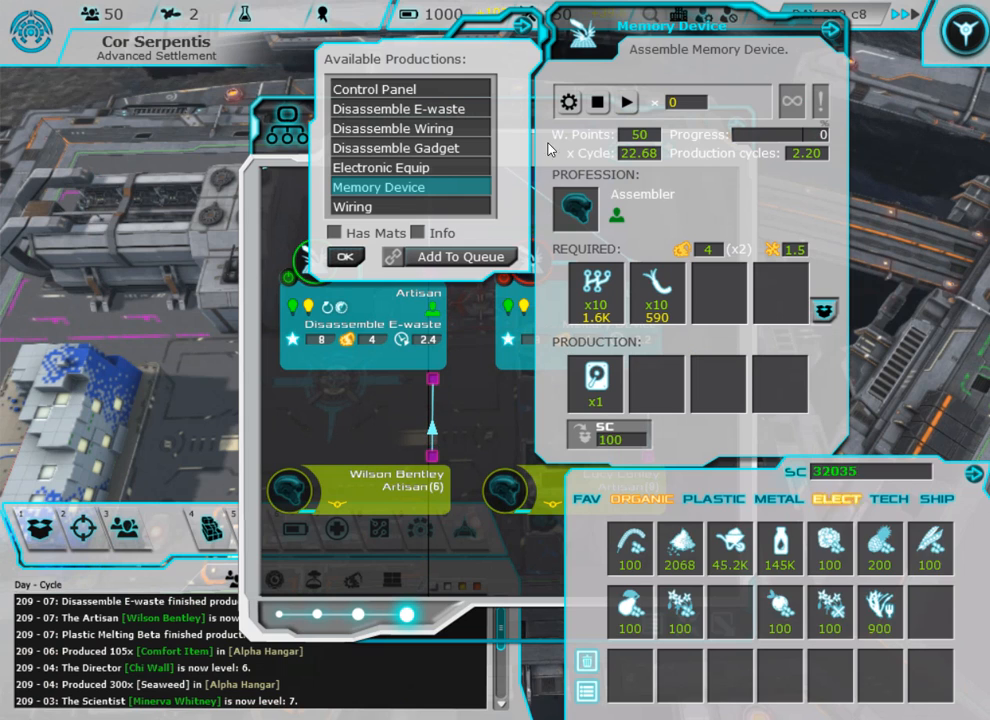
pyautogui.click(836, 498)
pyautogui.write('10')
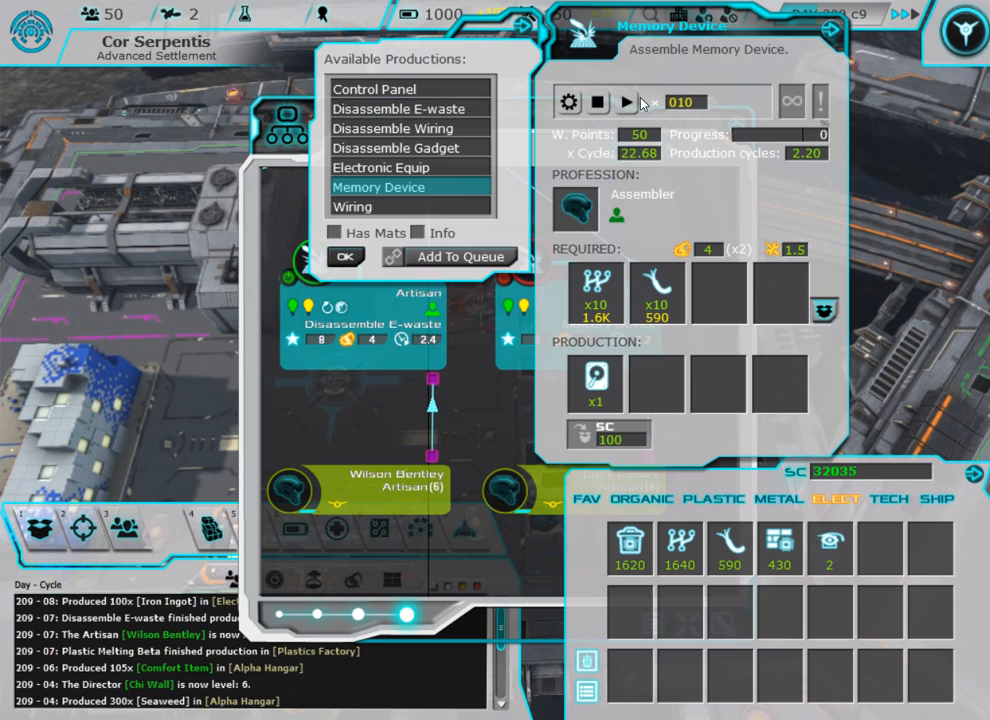
pyautogui.click(626, 102)
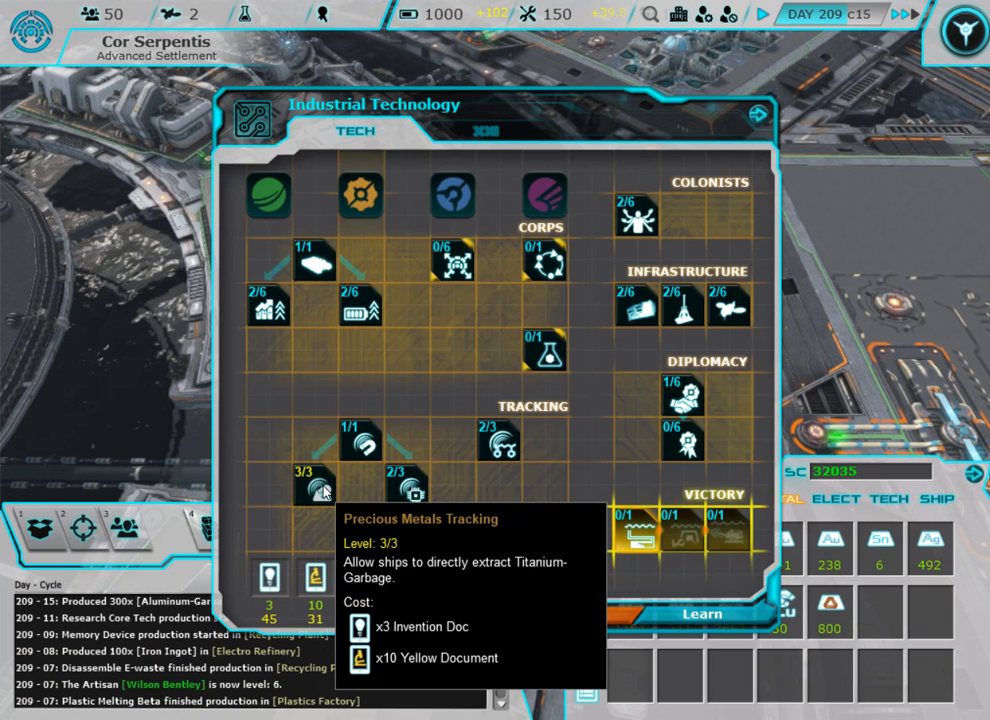
# Hover the Precious Metals Tracking upgrade in the Industrial Technology tree.
pyautogui.click(404, 490)
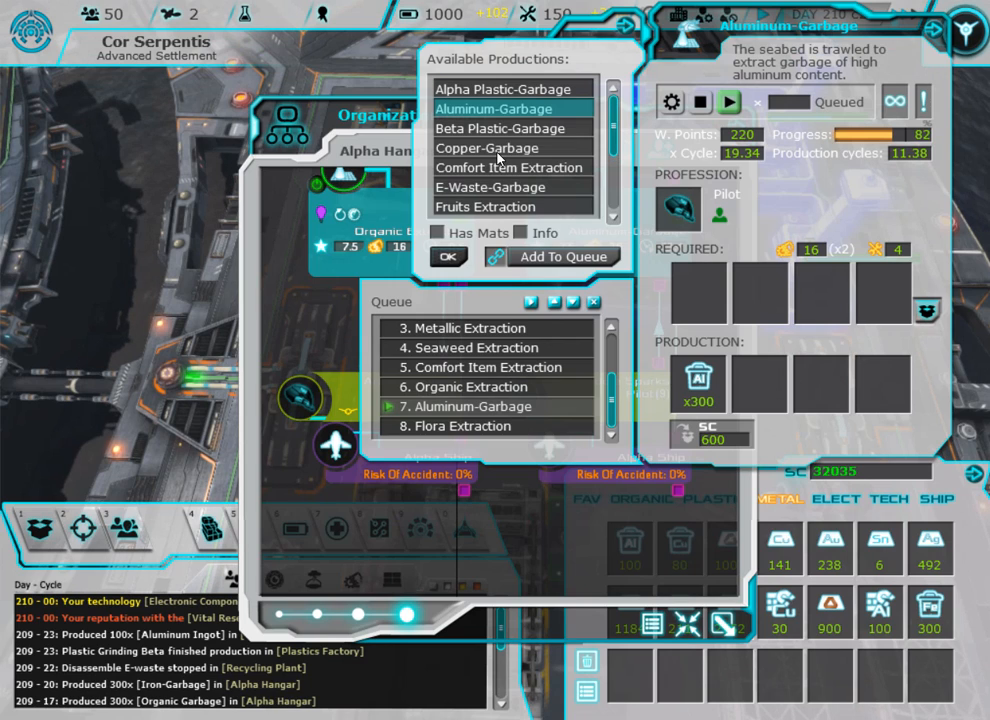
pyautogui.moveTo(488, 208)
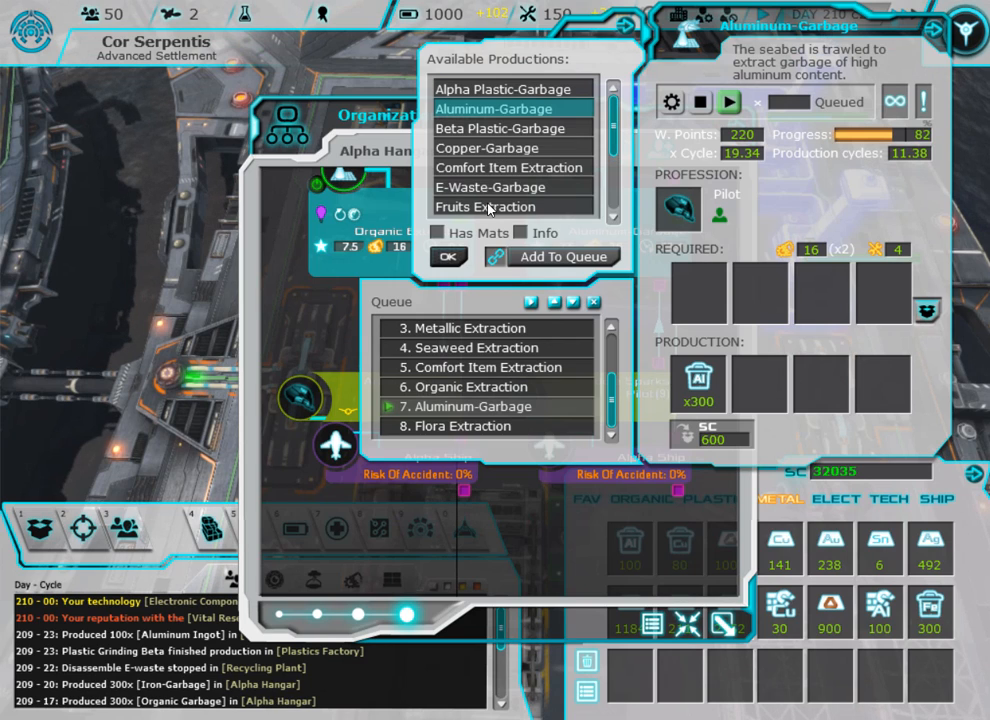
# Add Organic Extraction to the end of the Alpha Hangar pilot's production queue.
pyautogui.scroll(-3)
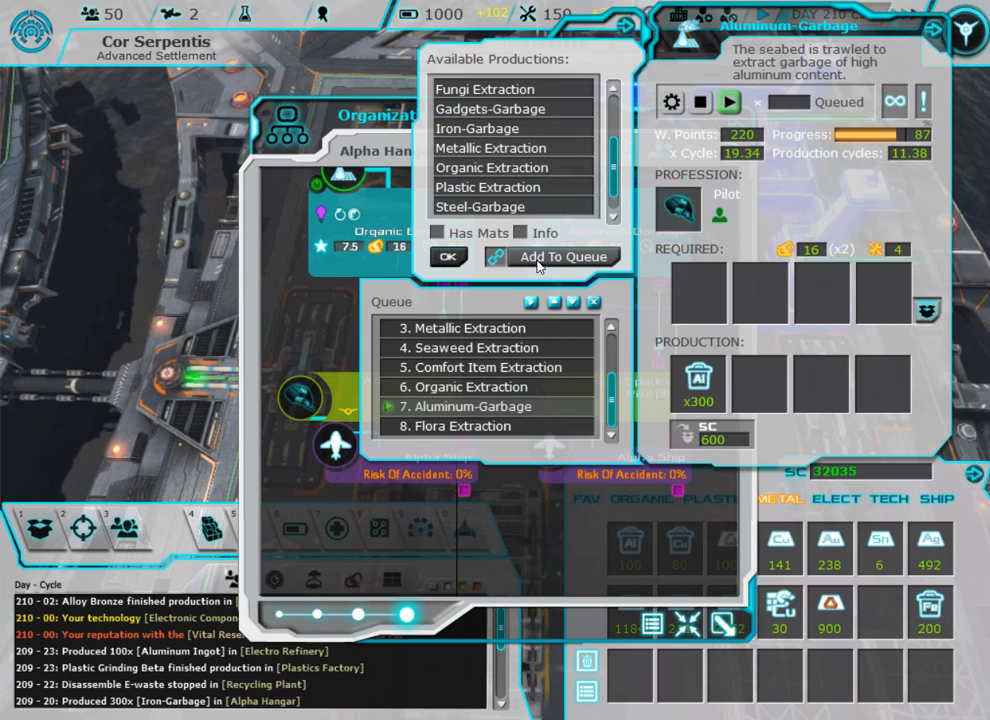
pyautogui.click(552, 256)
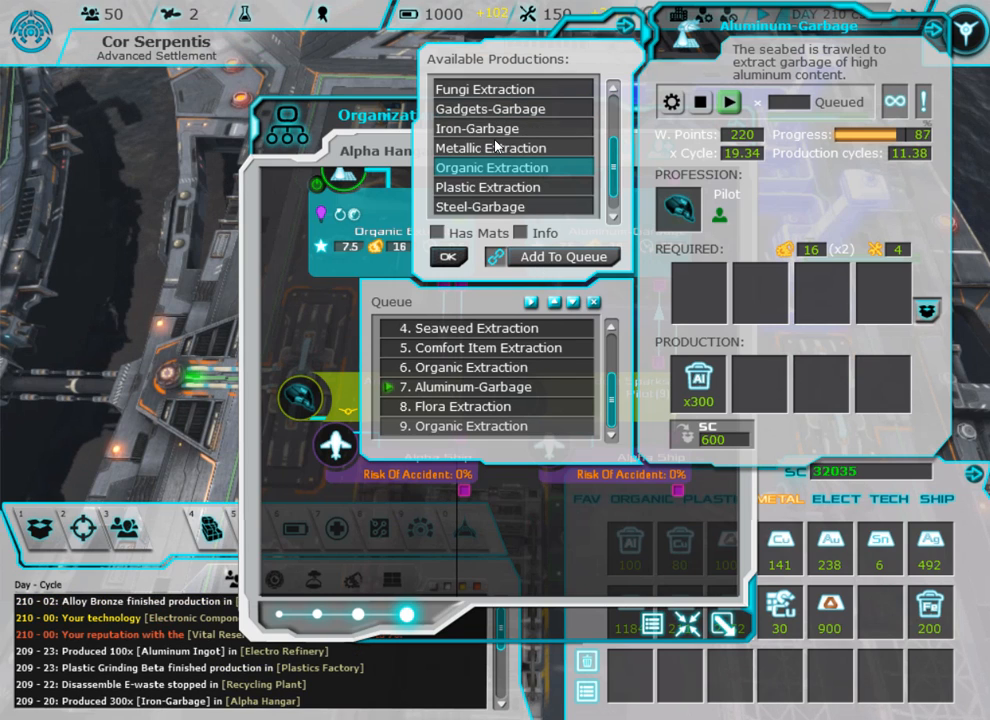
pyautogui.scroll(3)
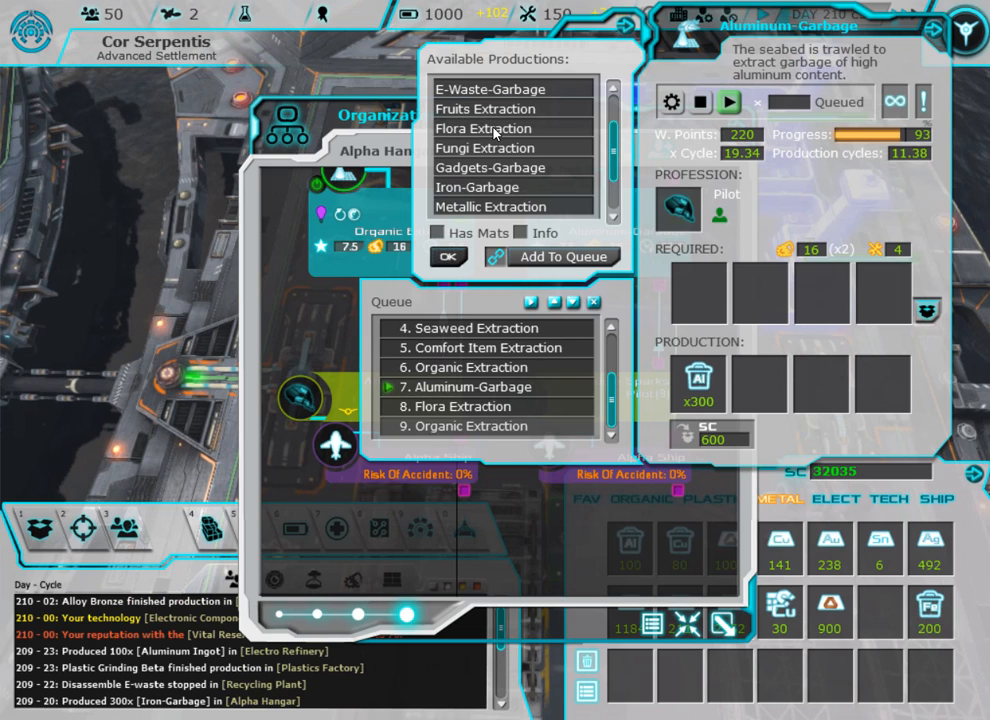
pyautogui.click(448, 256)
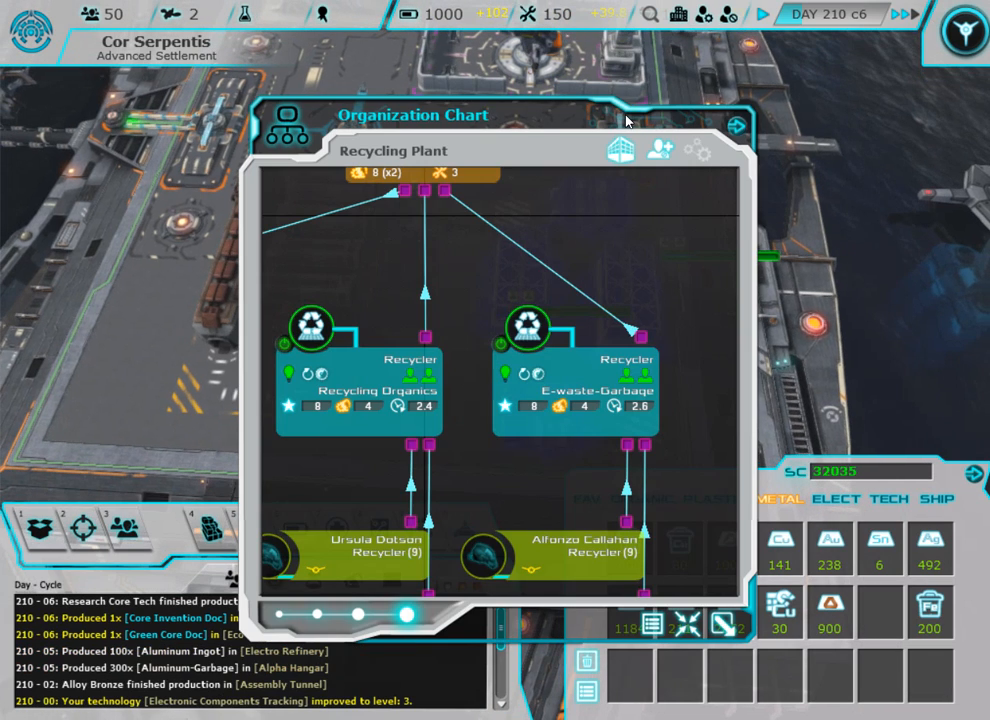
# Queue Gadget-Garbage recycling on the E-waste-Garbage recycler's production panel.
pyautogui.click(572, 388)
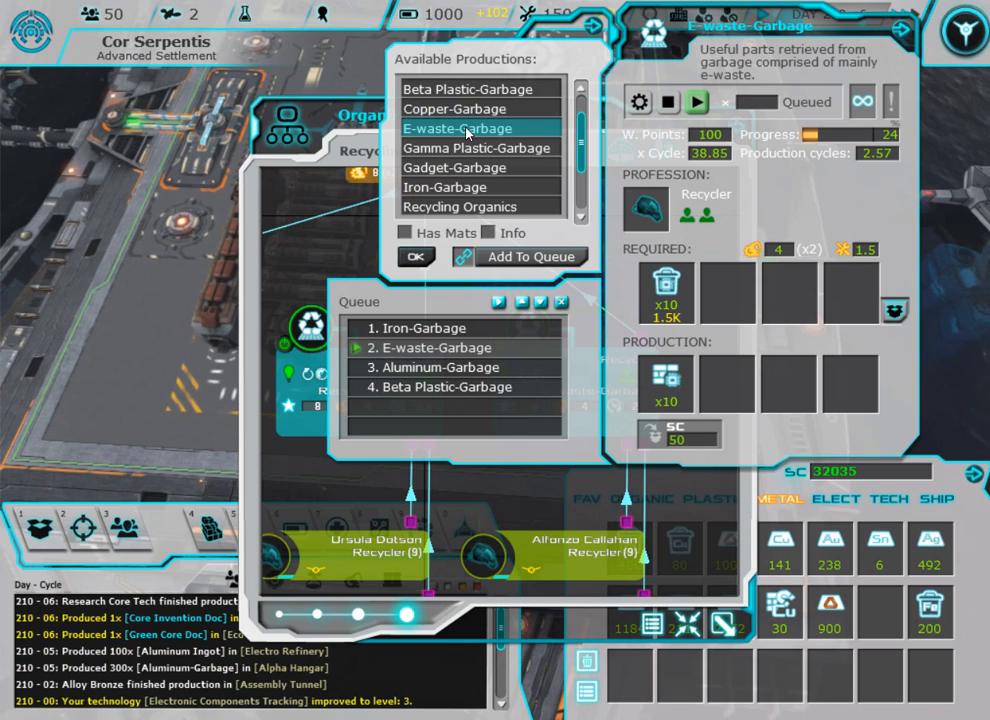
pyautogui.click(456, 168)
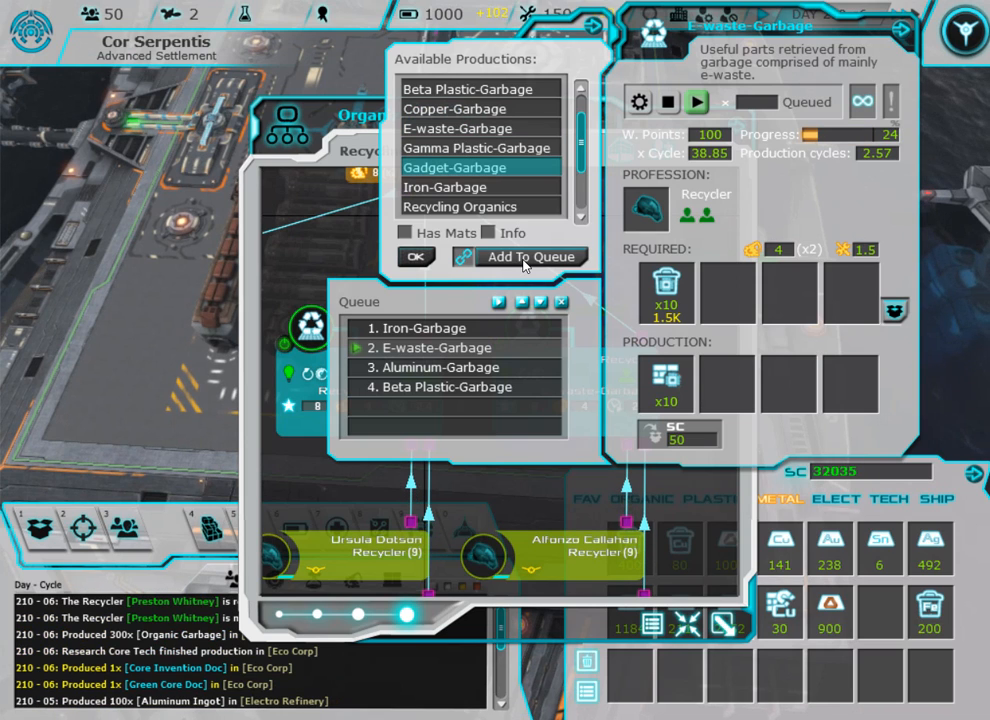
pyautogui.moveTo(518, 282)
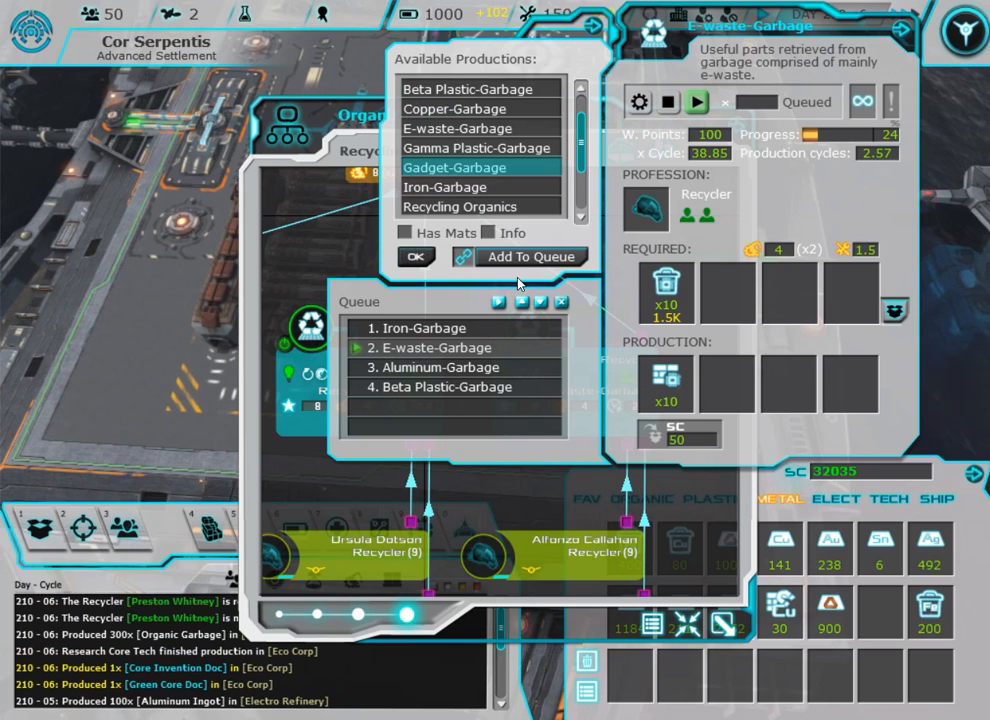
pyautogui.click(464, 206)
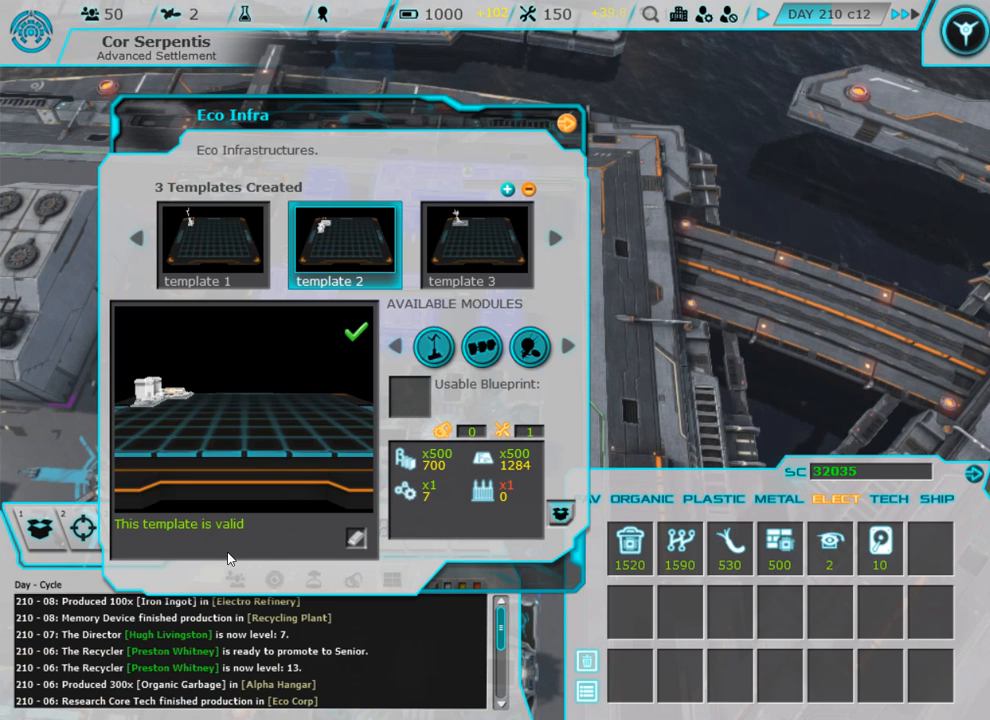
# Page the Entertainment Centre templates to 4–6 and select template 5 with the Natural Museum.
pyautogui.click(572, 122)
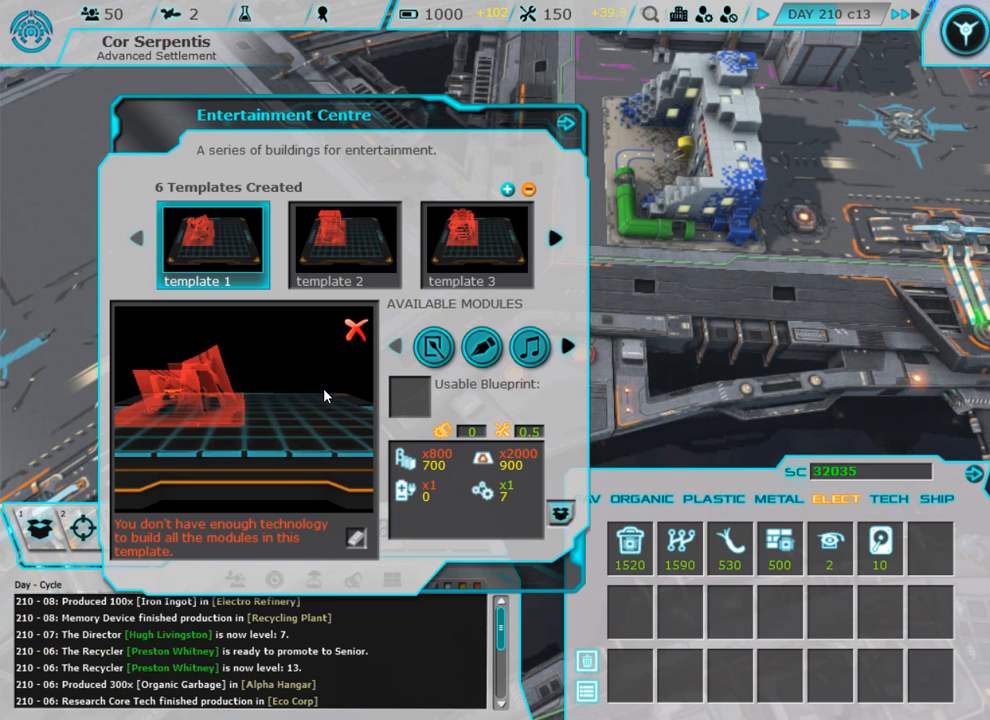
pyautogui.click(556, 240)
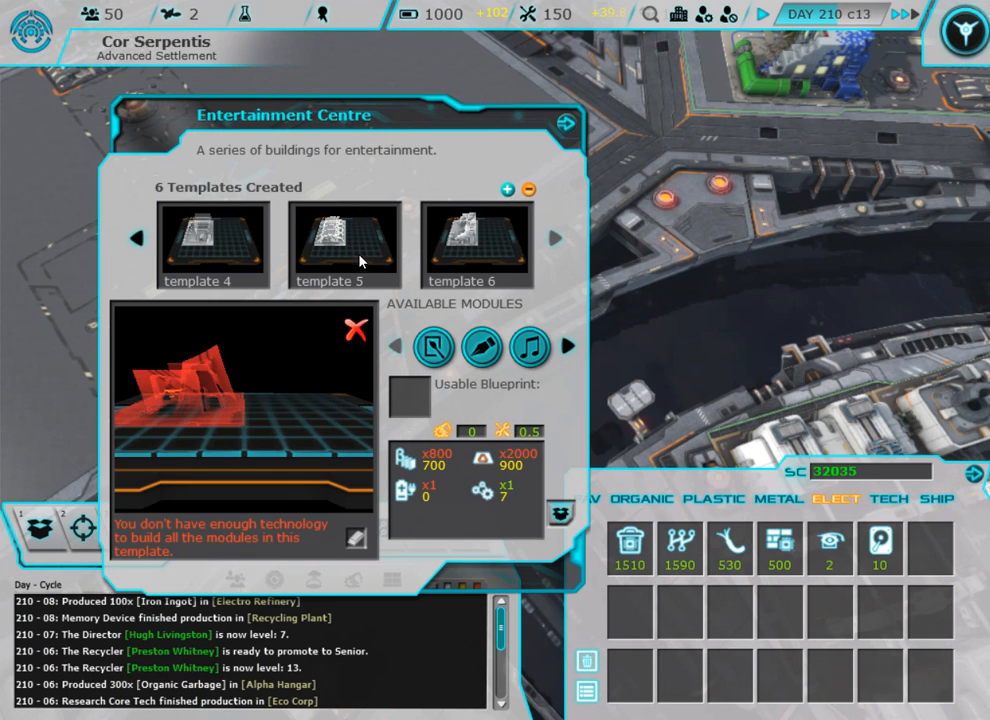
pyautogui.click(344, 244)
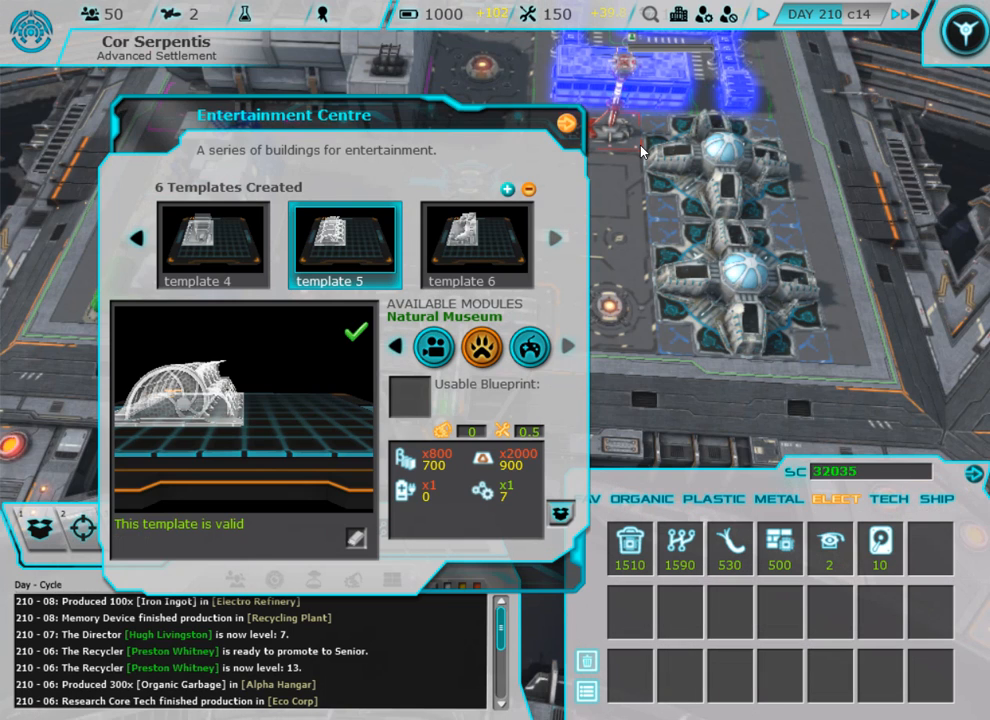
pyautogui.click(568, 124)
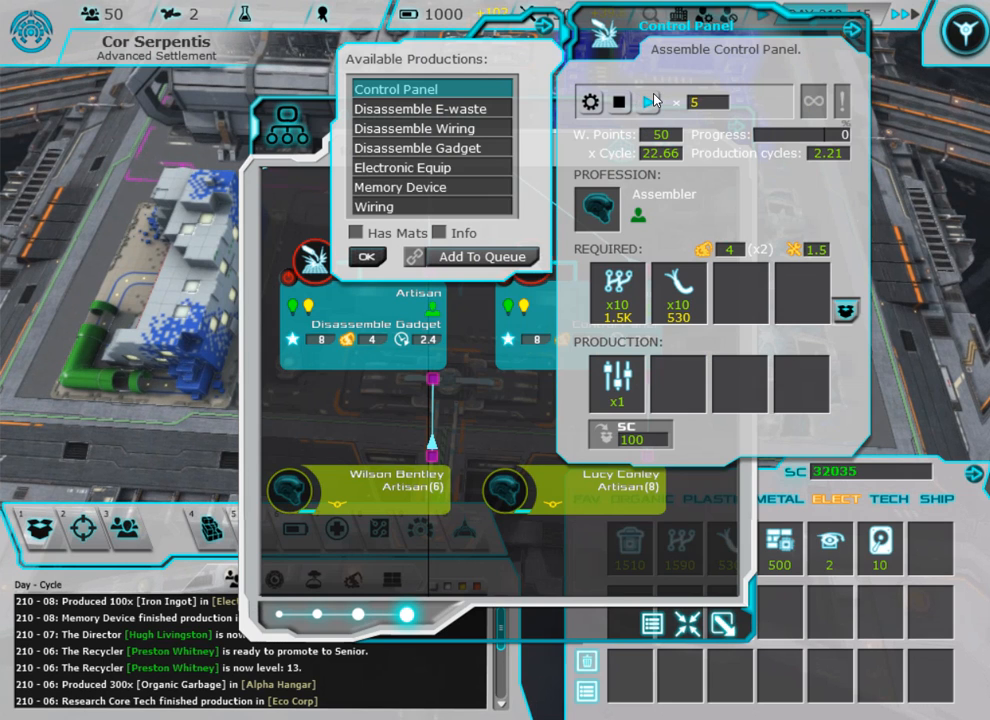
# Add 5 Control Panel assemblies to the artisan's queue at the Recycling Plant.
pyautogui.click(424, 148)
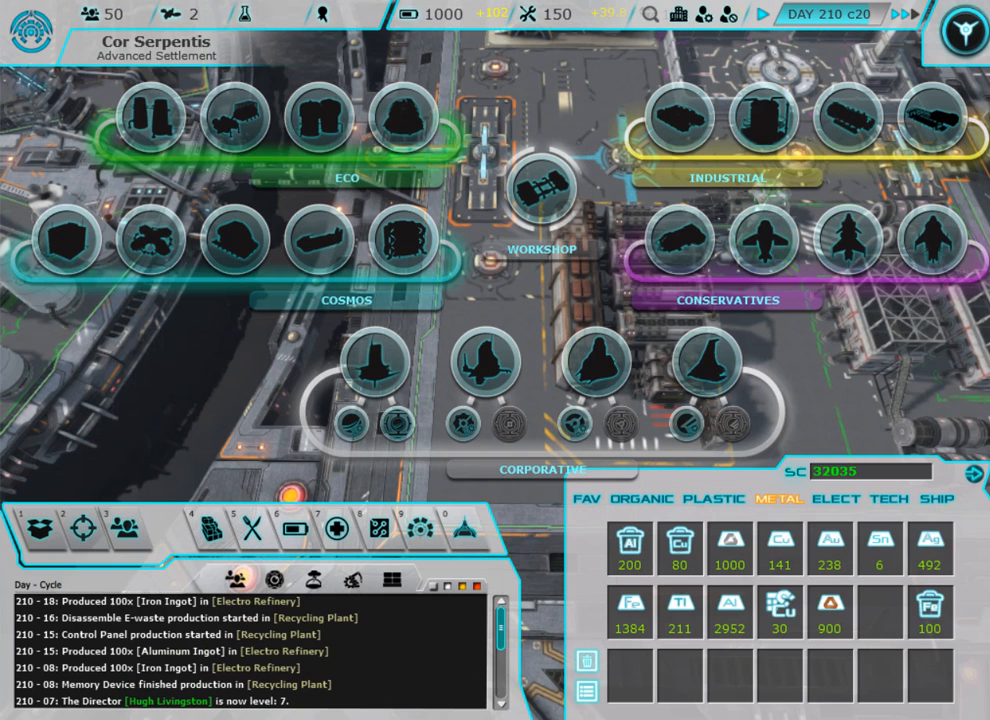
# Select the Cosmos Entertainment Centre in the build wheel and choose its valid template 5.
pyautogui.click(404, 240)
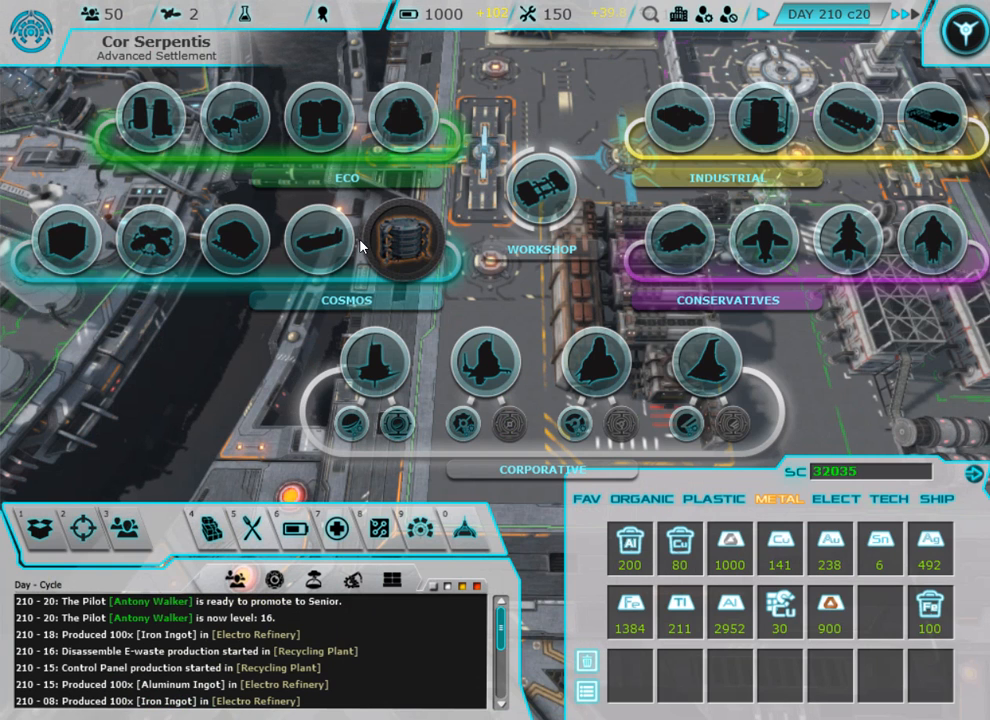
pyautogui.click(404, 240)
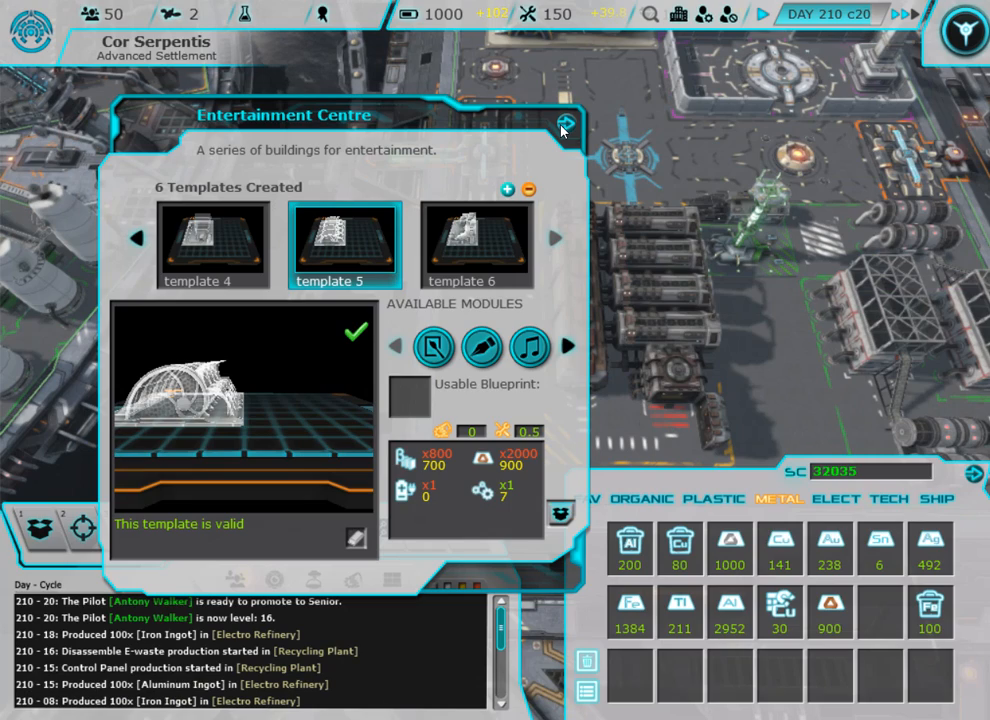
pyautogui.click(564, 124)
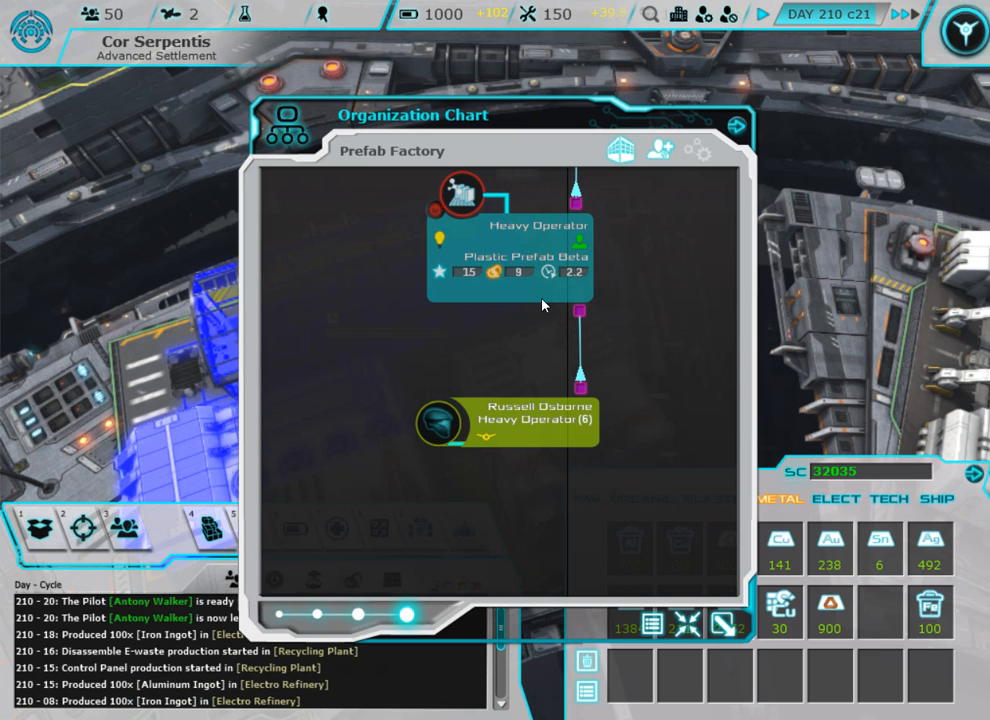
# Start Plastic Prefab Beta, Plastic Melting Beta and Plastic Grinding Beta production.
pyautogui.click(512, 256)
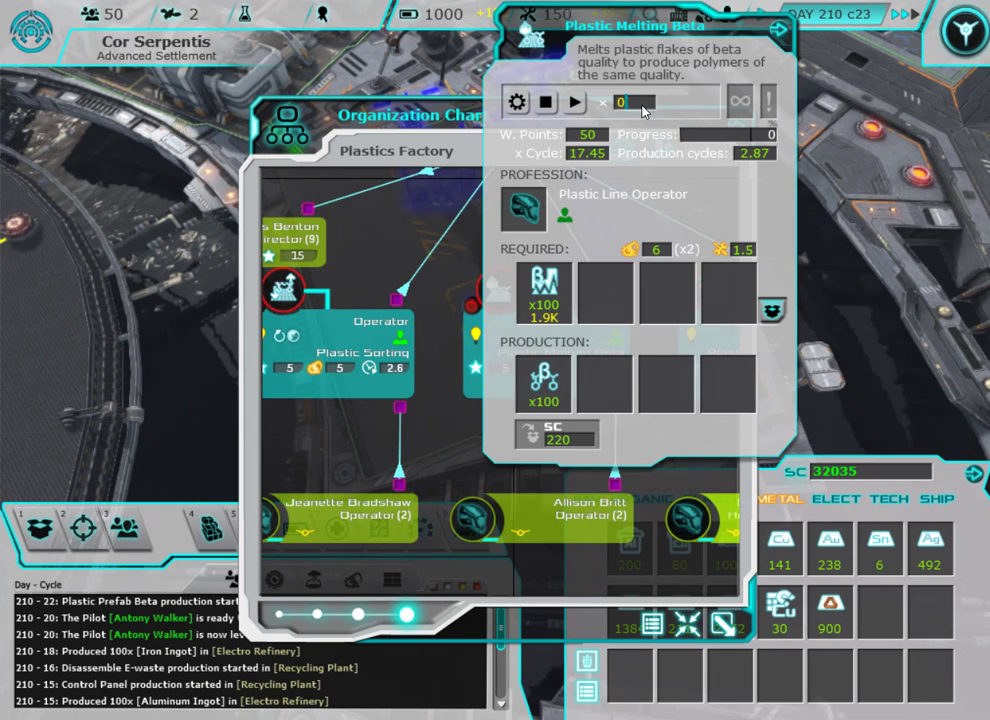
pyautogui.click(572, 102)
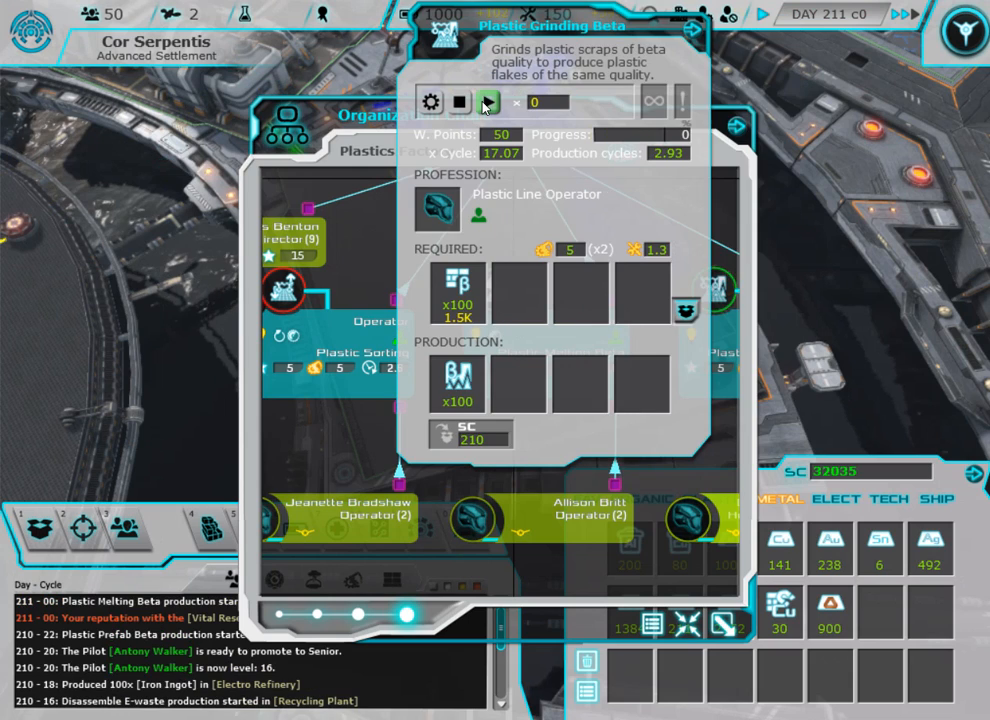
pyautogui.click(488, 102)
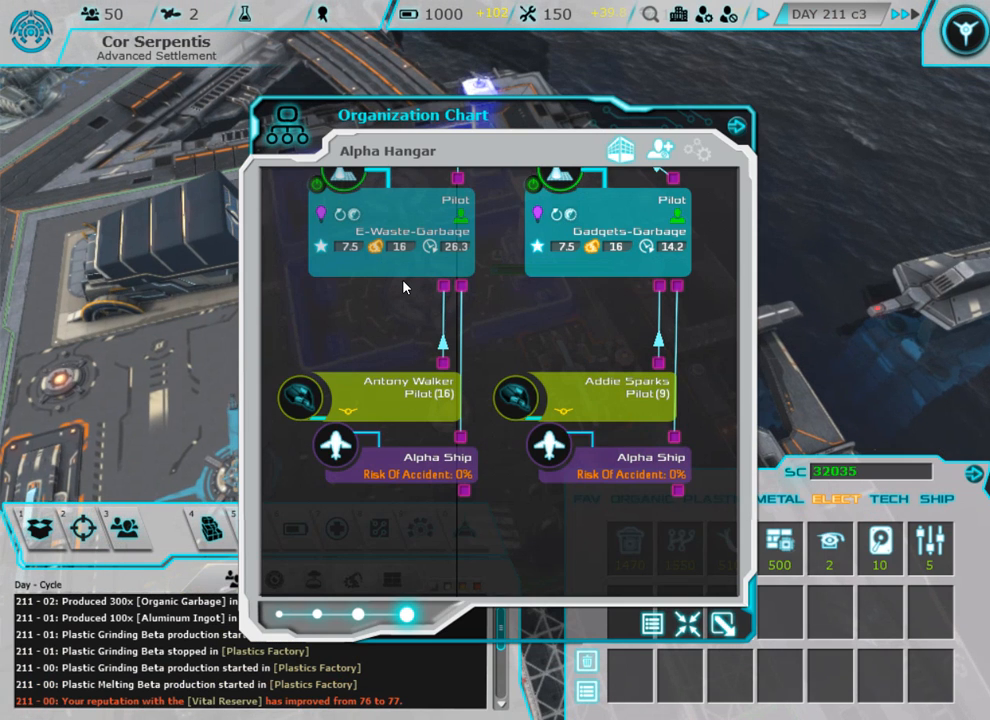
# Check the E-Waste-Garbage pilot's production at Alpha Hangar before starting Electronic Equip.
pyautogui.click(610, 230)
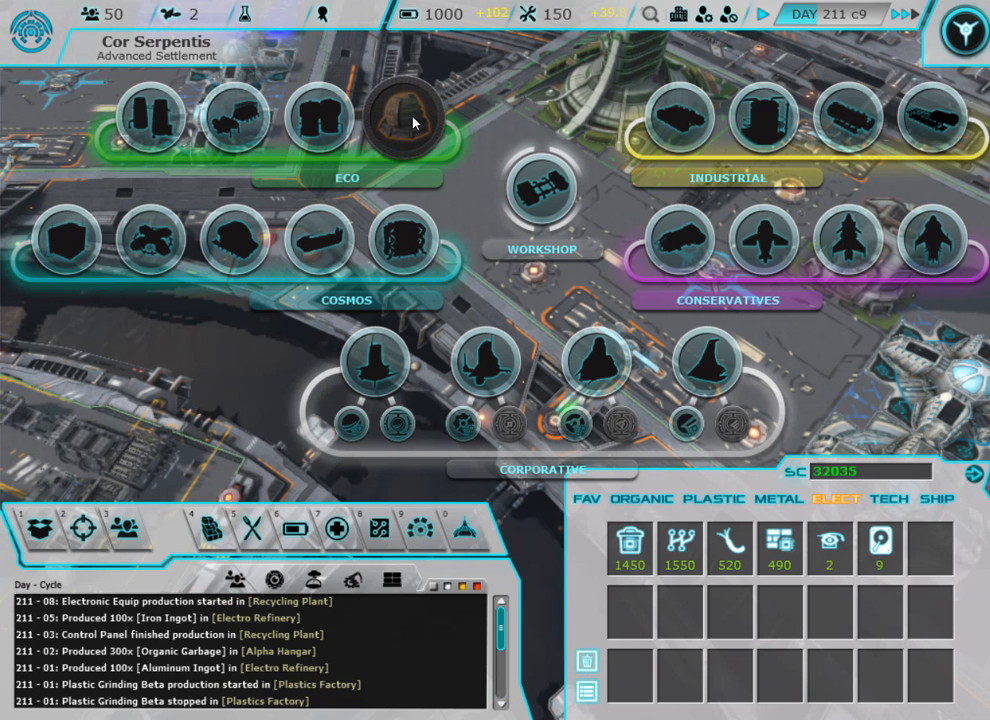
# Clear Botanic Garden template 5 and place Fruit and Fungi Greenhouse modules to make it valid.
pyautogui.click(402, 118)
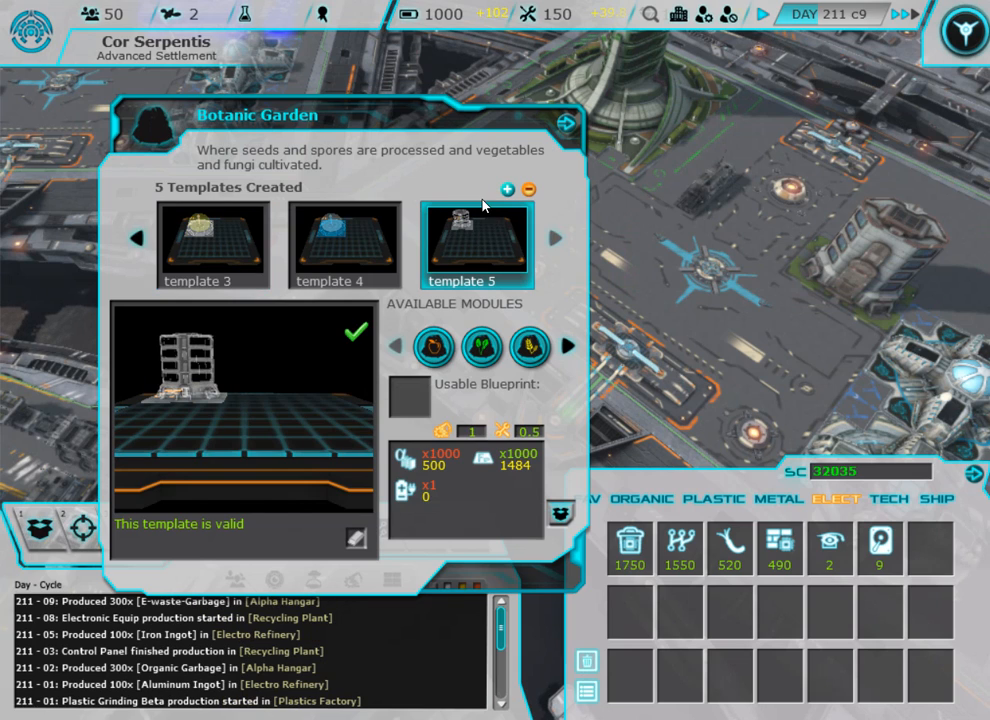
pyautogui.click(528, 190)
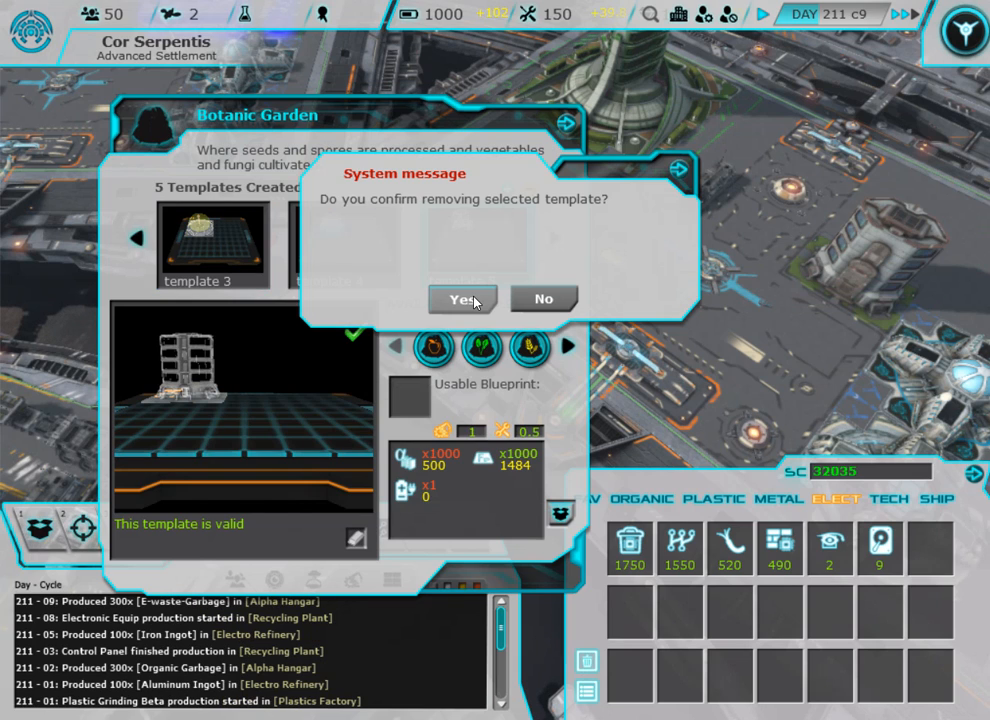
pyautogui.click(460, 298)
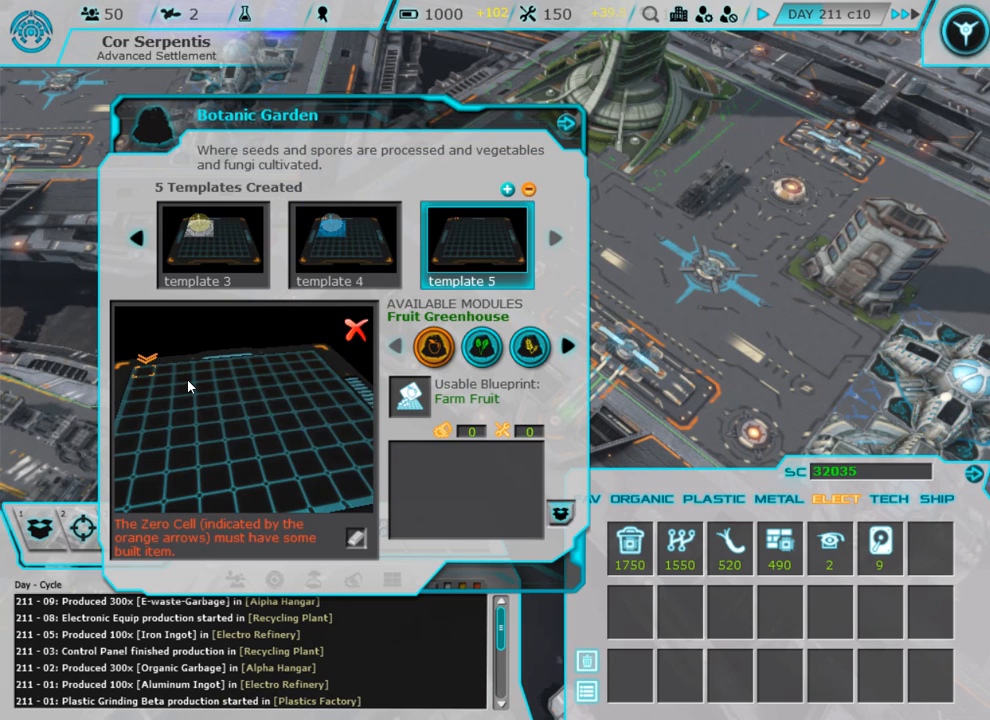
pyautogui.click(180, 390)
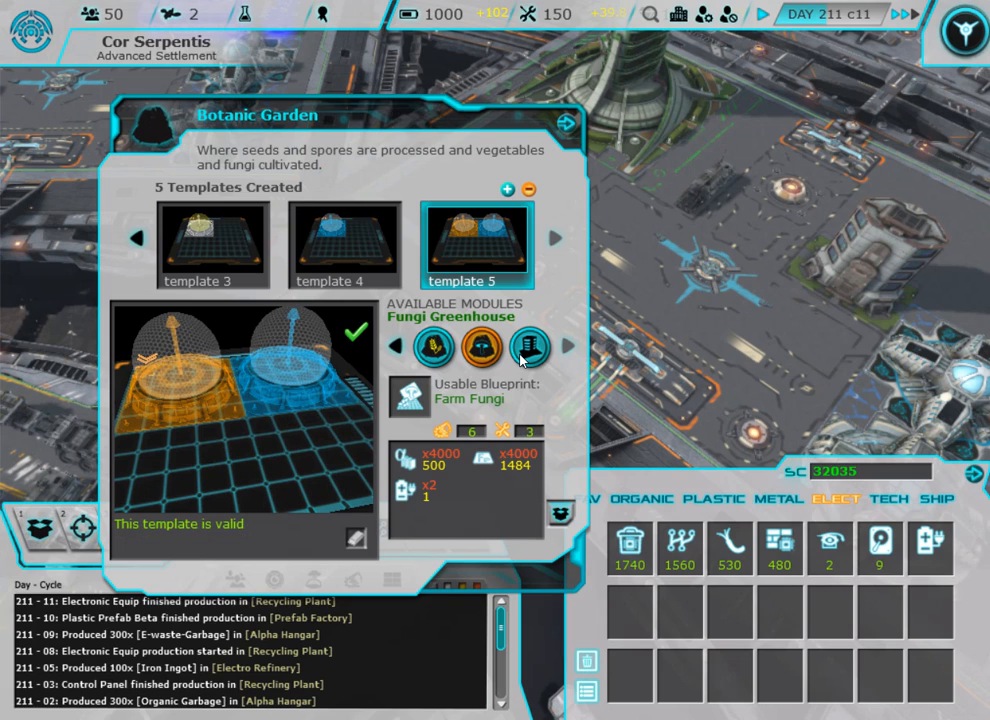
pyautogui.click(532, 348)
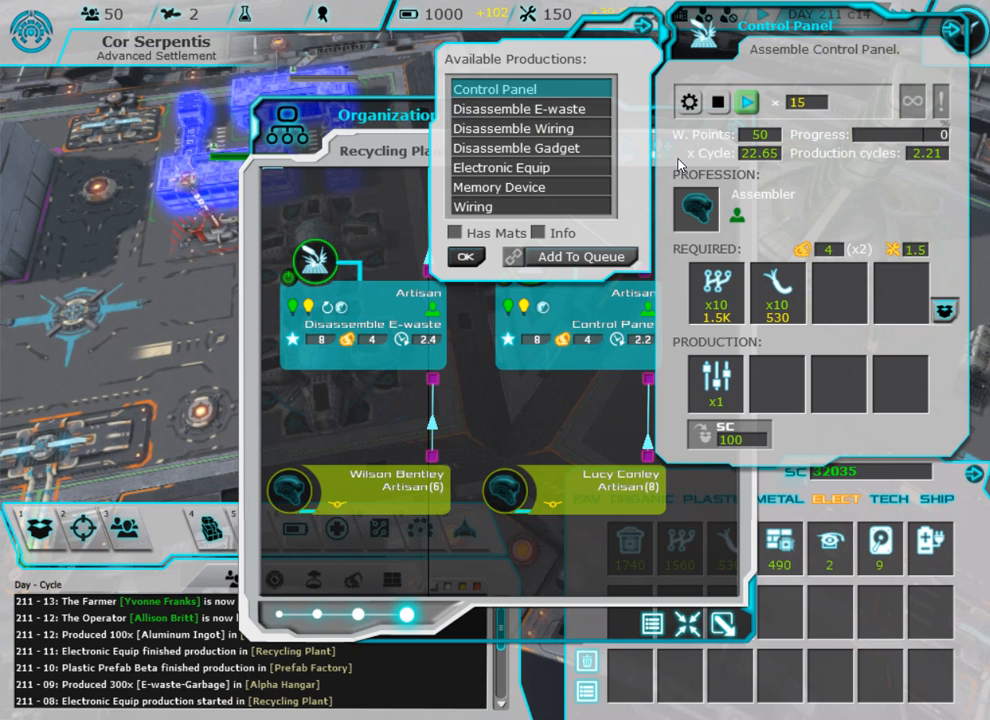
# Queue Control Panel production at the Recycling Plant and return to the overview.
pyautogui.click(466, 256)
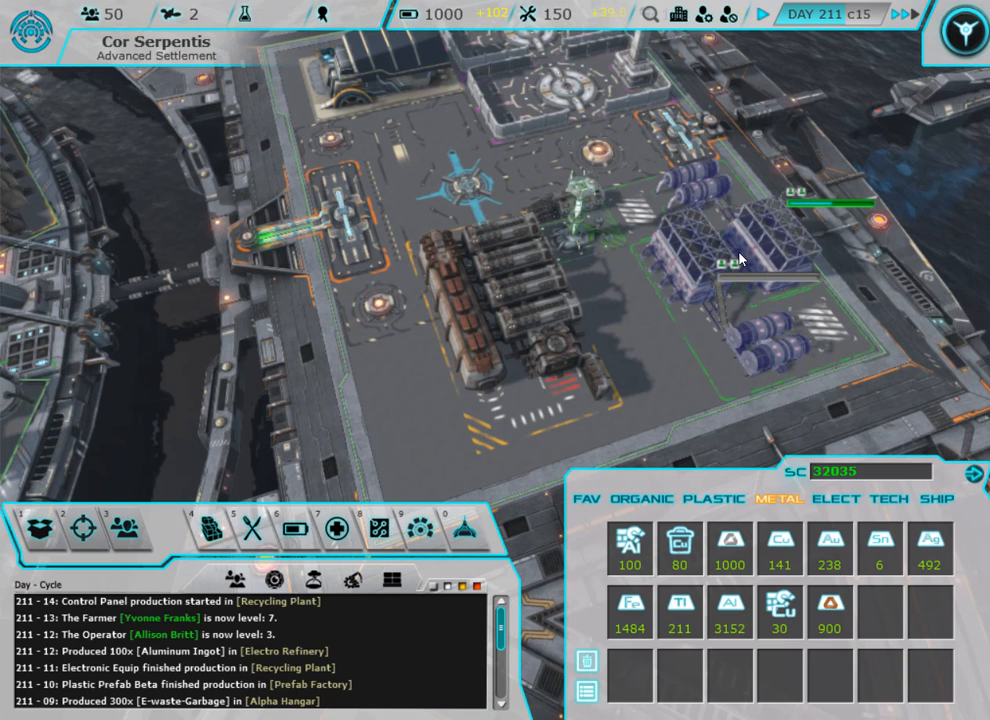
pyautogui.click(642, 498)
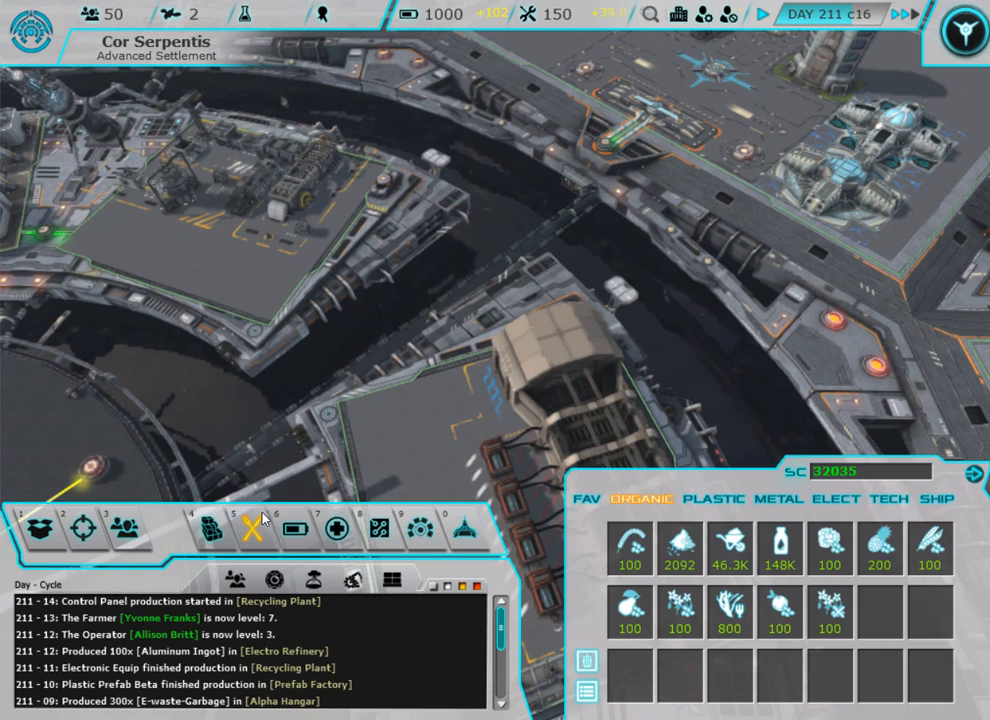
pyautogui.moveTo(380, 424)
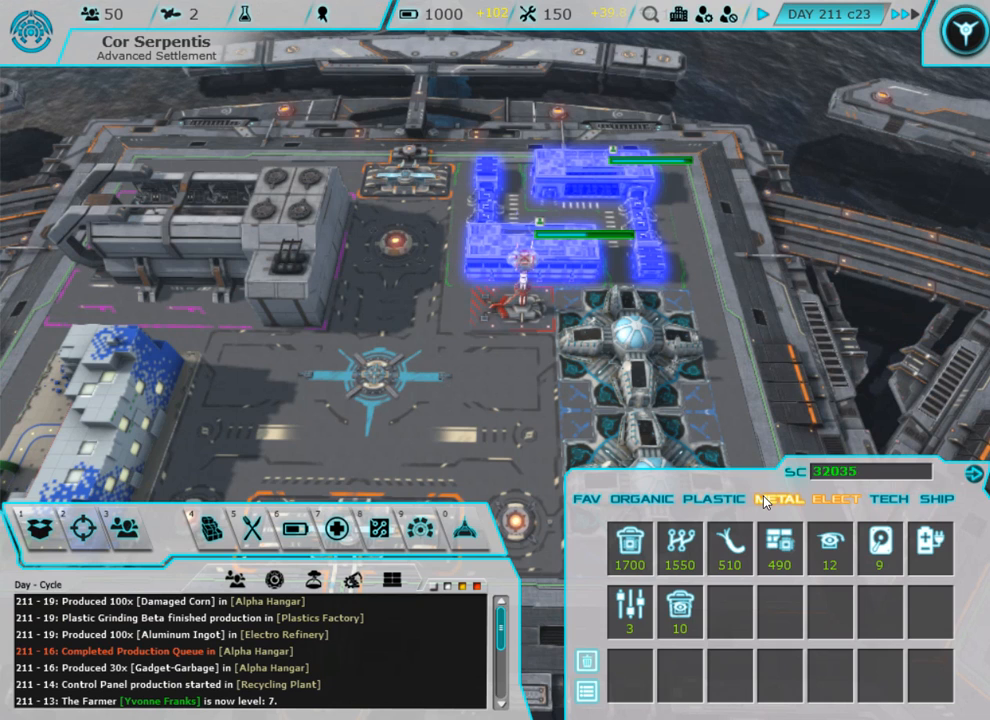
pyautogui.click(778, 500)
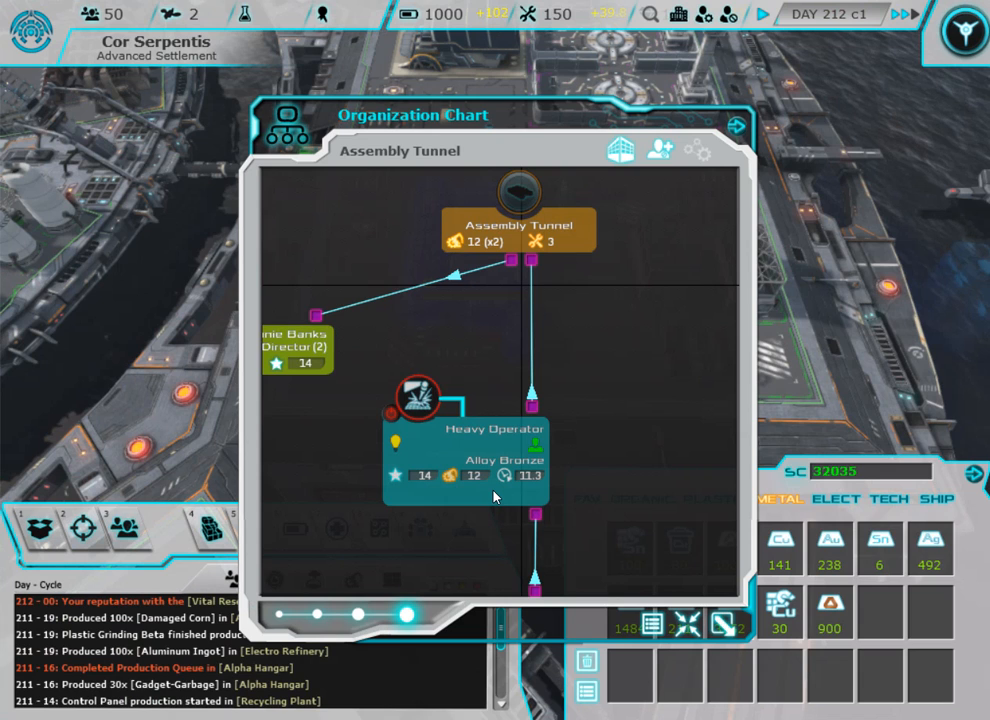
# Add Gold Refining as the fifth job in the Electro Refinery operator's queue.
pyautogui.click(516, 460)
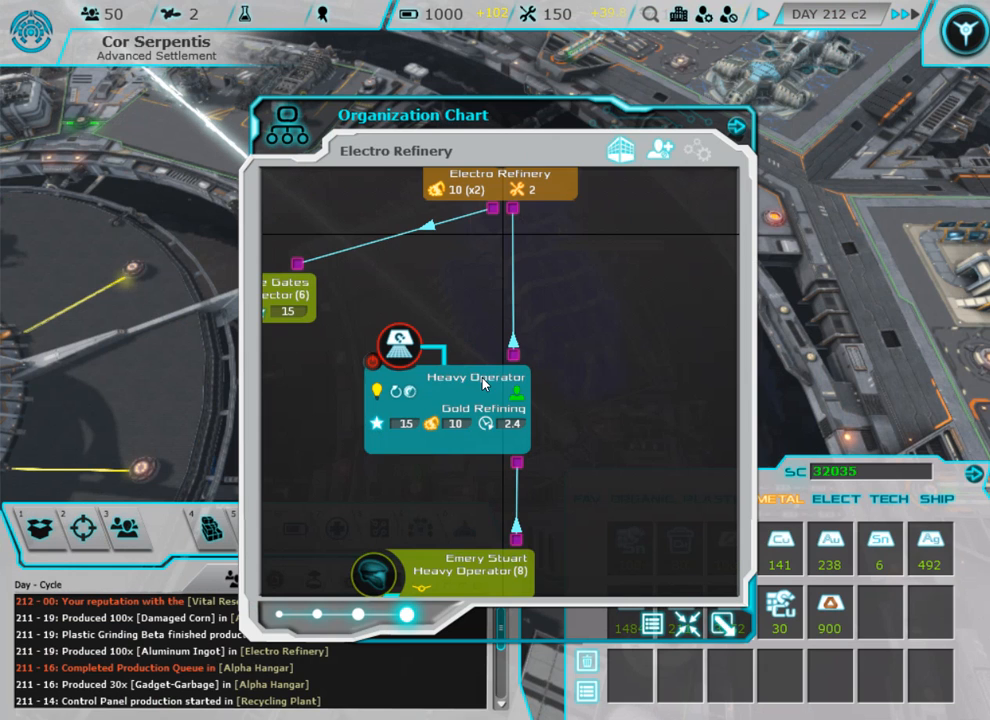
pyautogui.click(484, 408)
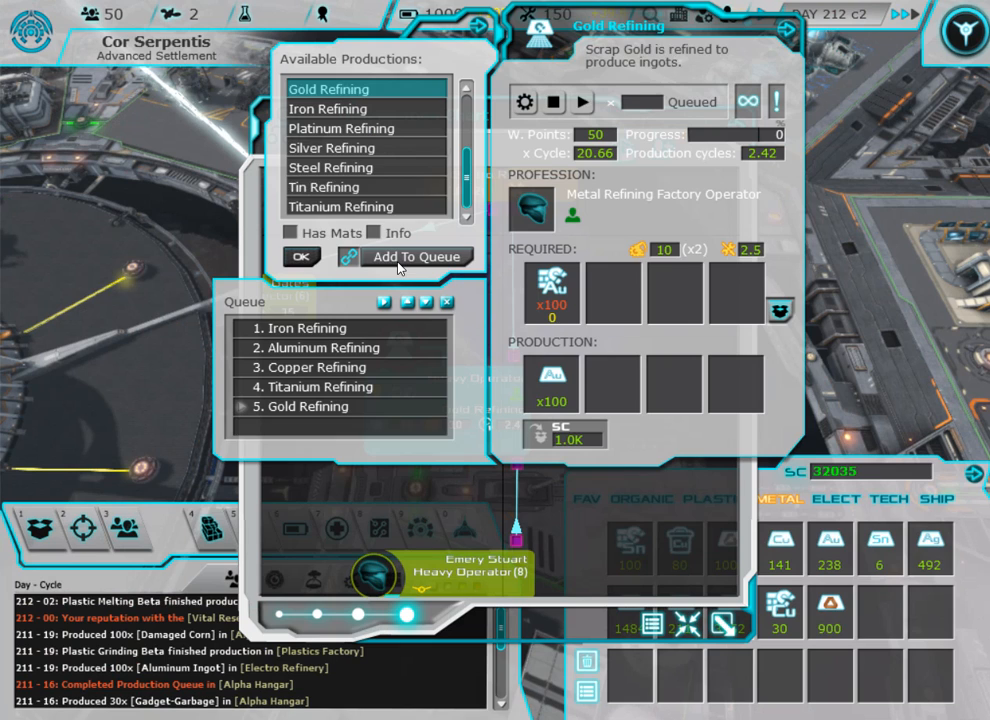
pyautogui.click(414, 256)
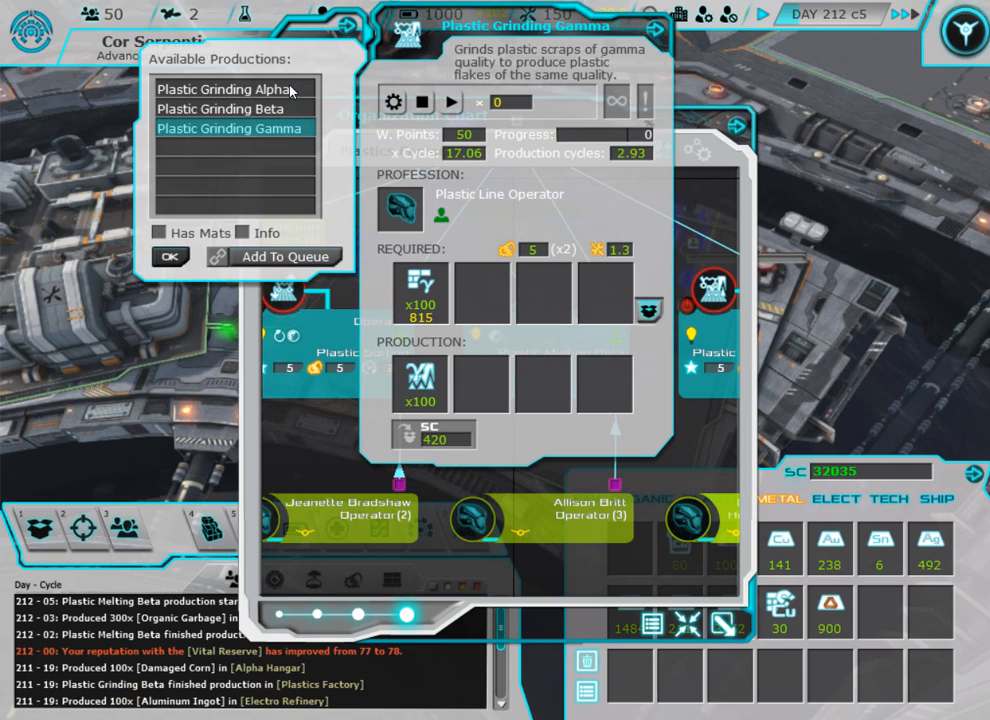
# Choose Plastic Grinding Alpha for the Plastics Factory operator and confirm.
pyautogui.click(222, 88)
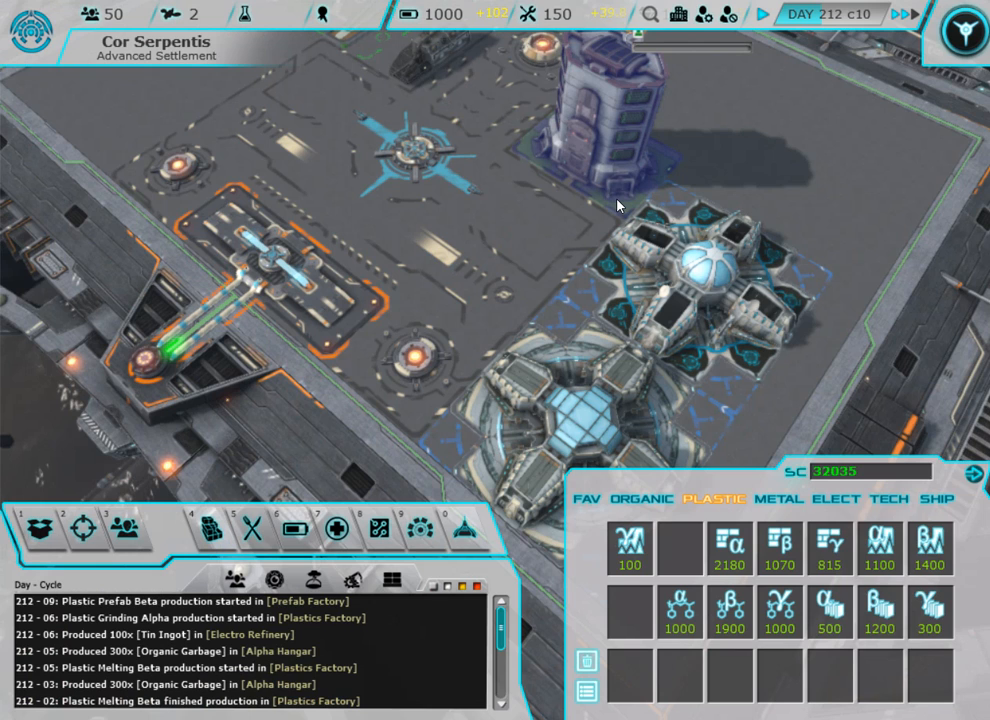
# View the Assembly Tunnel's organization chart, then move on to the next building's chart.
pyautogui.click(778, 498)
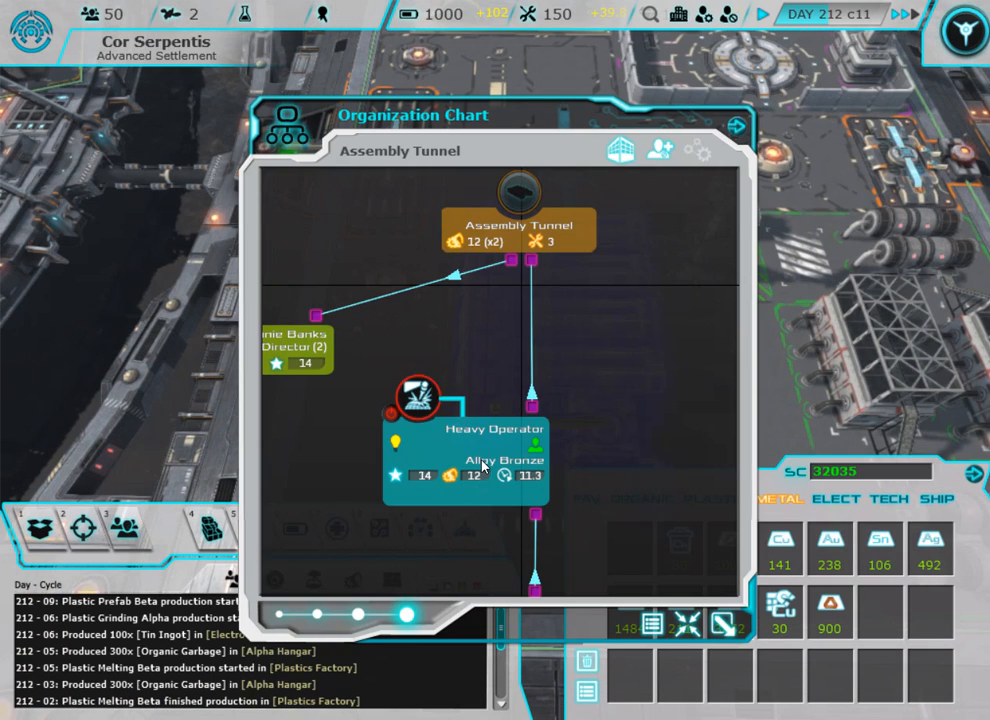
pyautogui.click(504, 470)
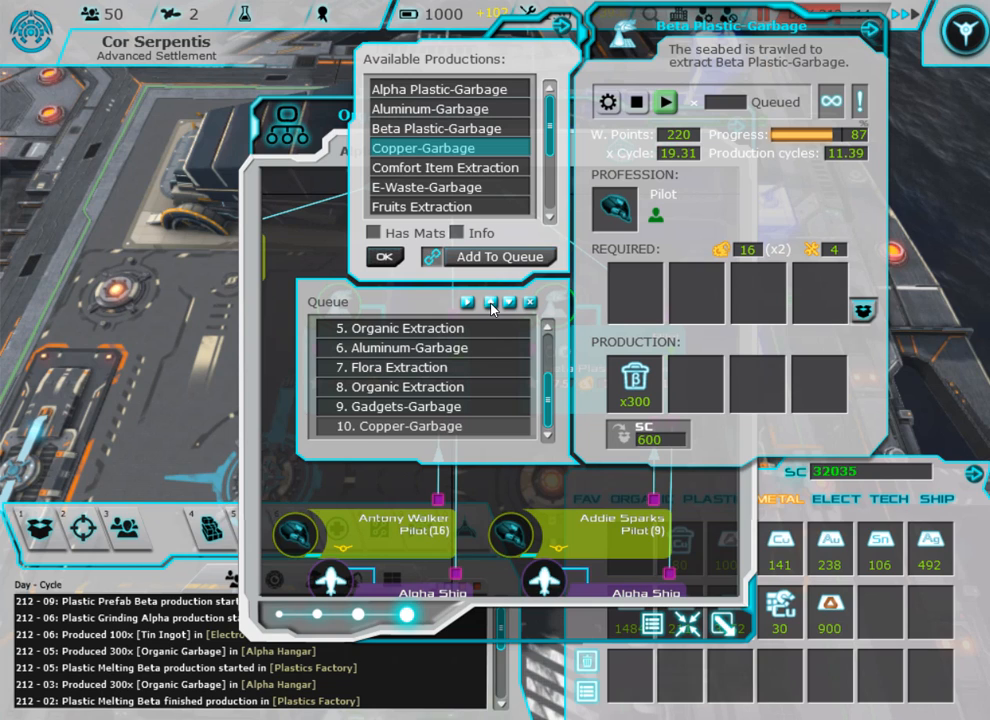
# Queue Copper-Garbage and start a Gadgets-Garbage trawling run for the Alpha Hangar pilots.
pyautogui.click(492, 302)
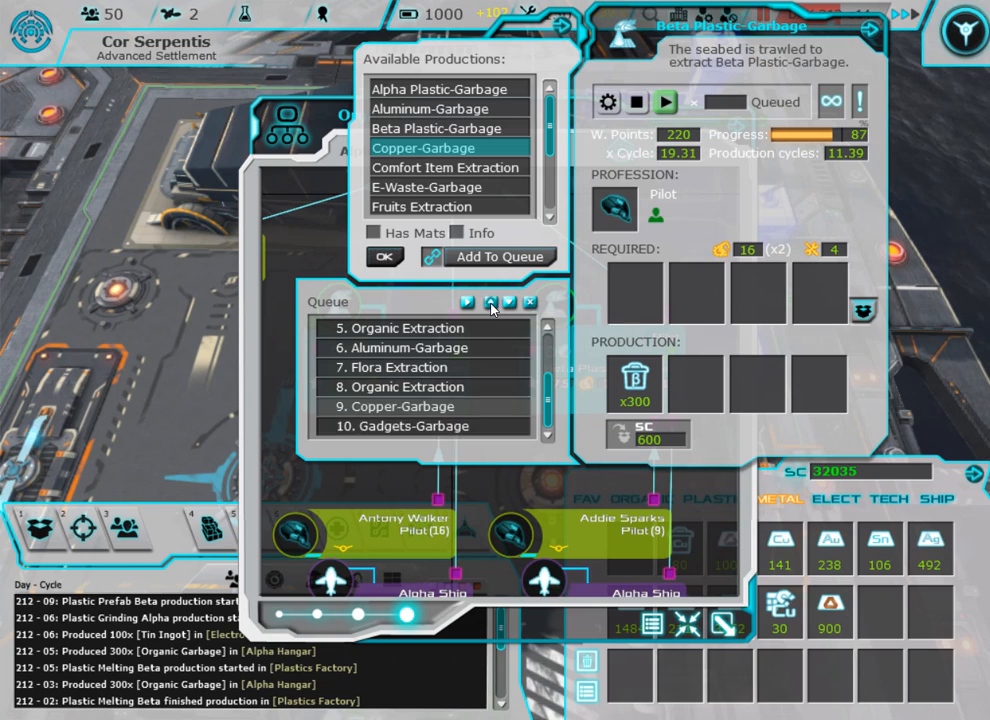
pyautogui.click(490, 302)
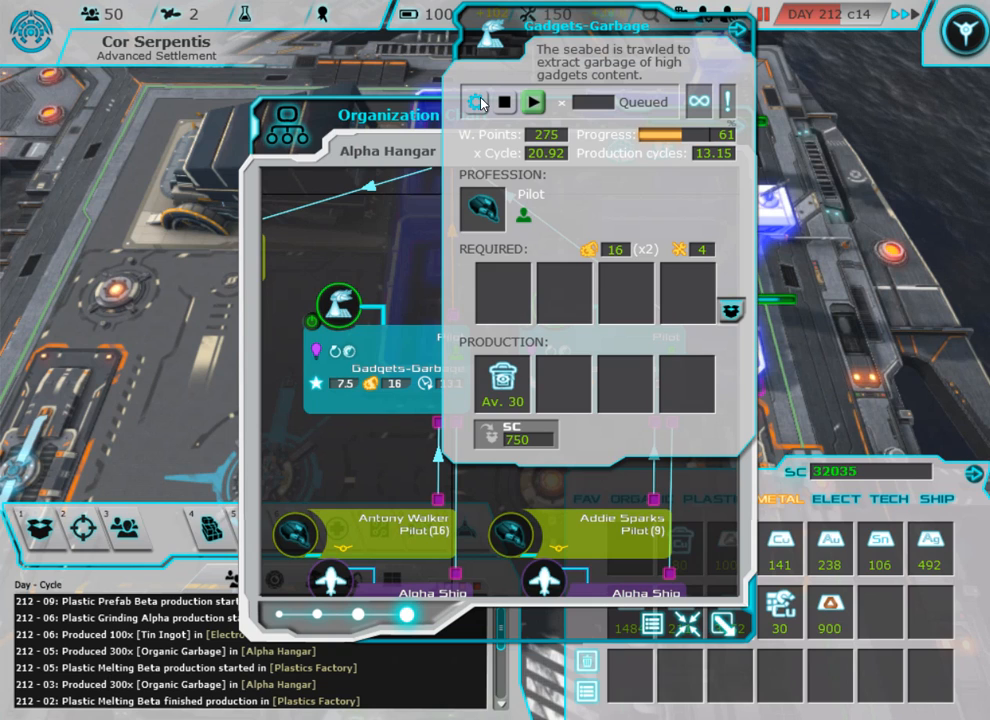
pyautogui.click(476, 100)
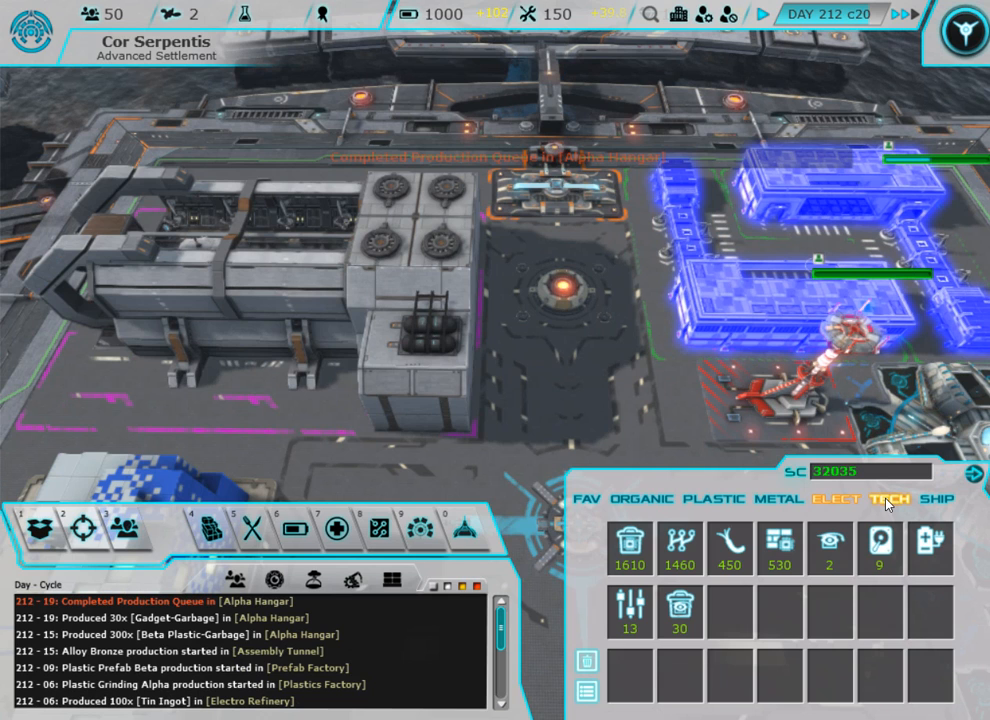
# Bring up the Industrial Technology research tree from the bottom toolbar.
pyautogui.click(888, 500)
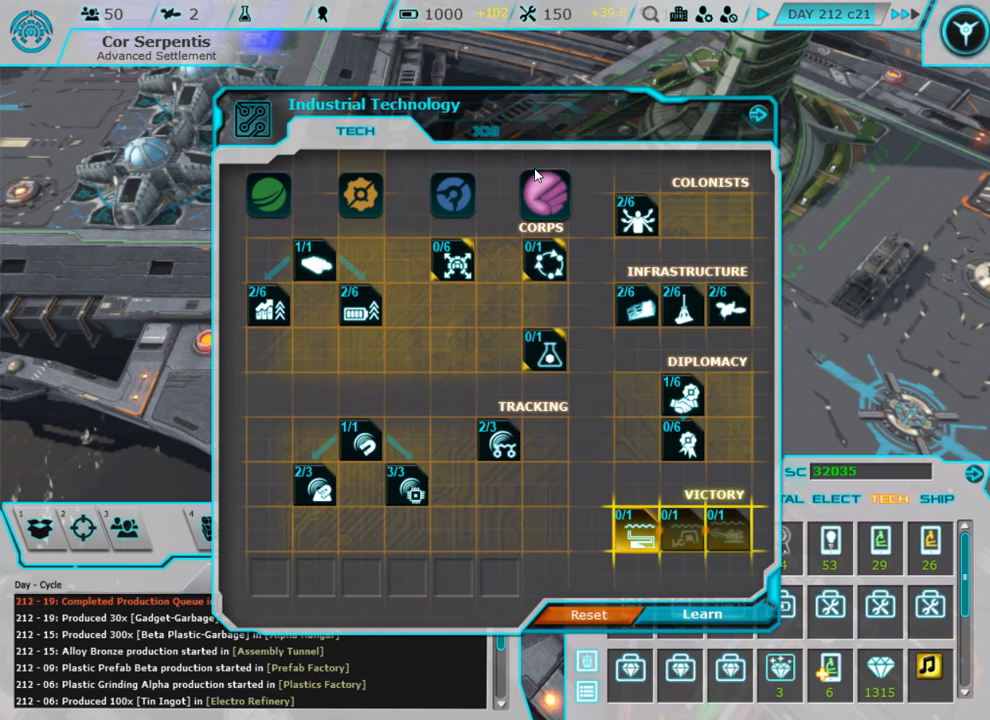
pyautogui.moveTo(648, 304)
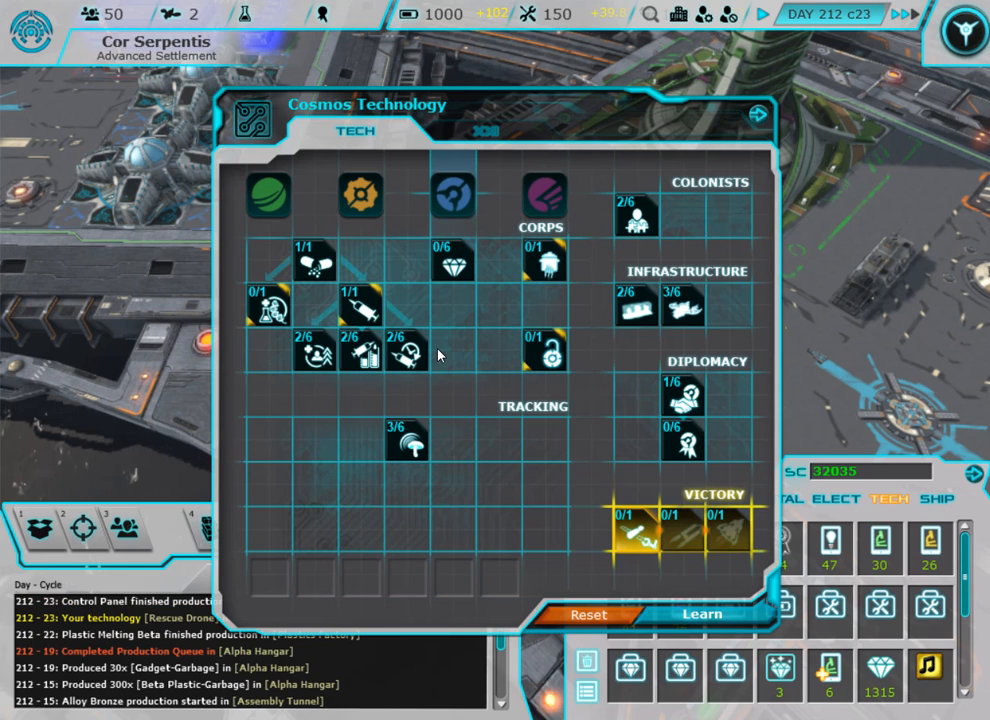
pyautogui.moveTo(268, 196)
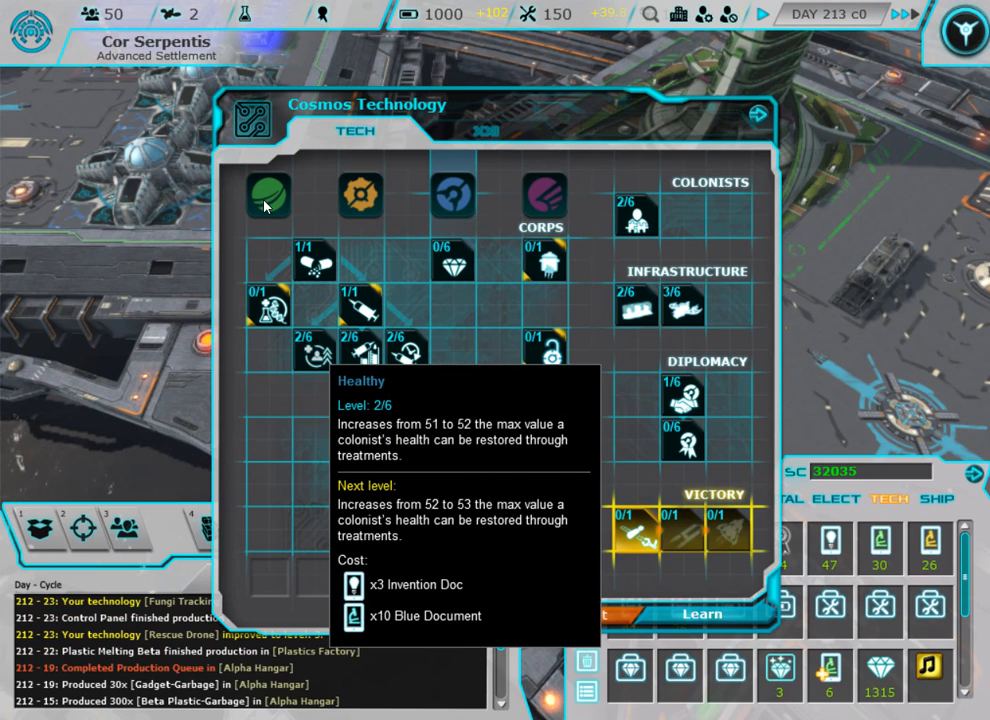
# Learn Eco Technology upgrades such as Meteorology and Weather Drone, then close the research tree.
pyautogui.click(268, 196)
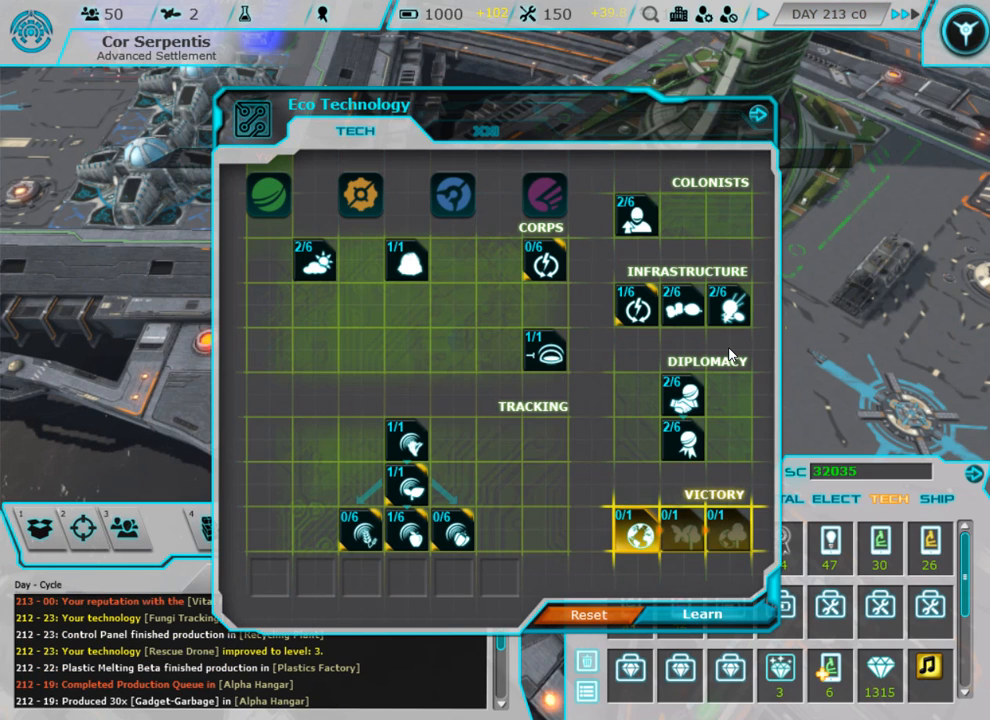
pyautogui.click(728, 304)
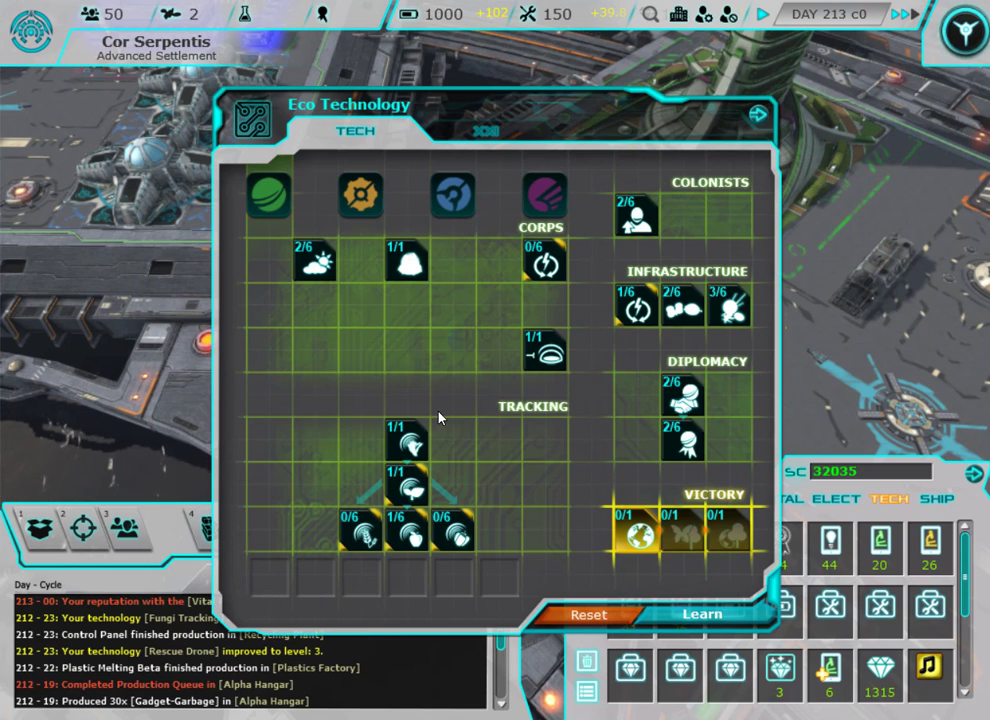
pyautogui.moveTo(448, 544)
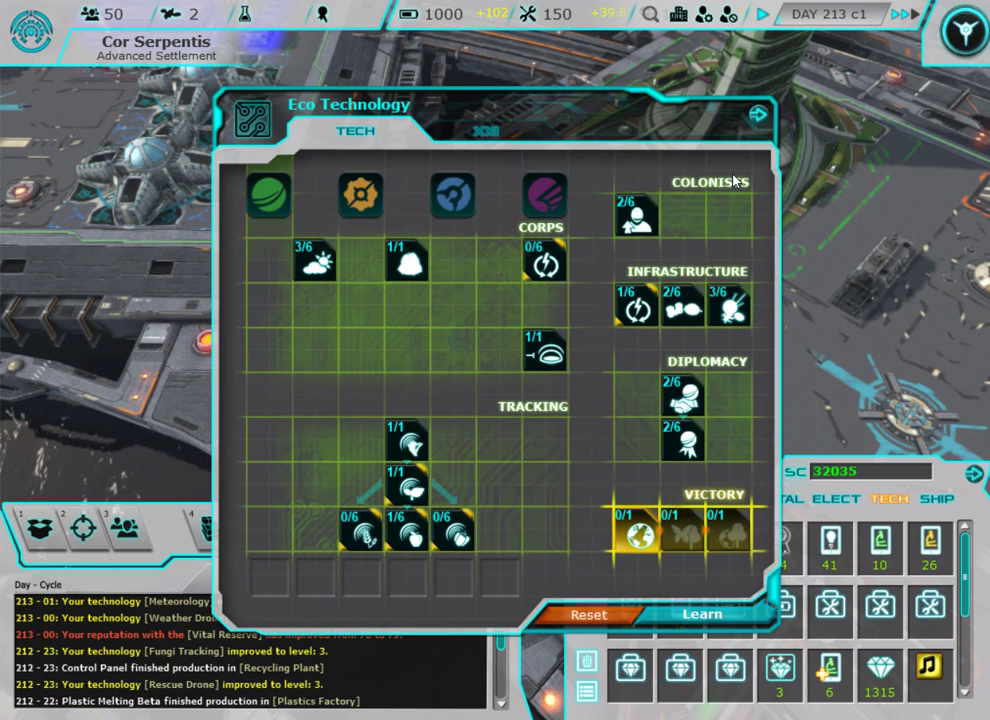
pyautogui.click(756, 120)
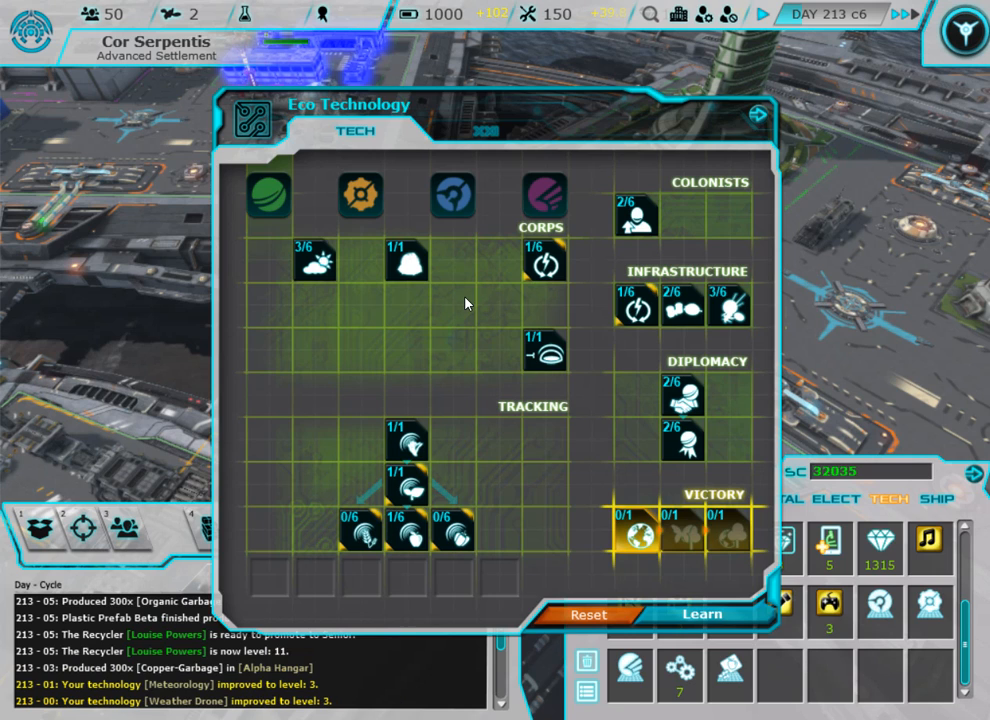
pyautogui.click(702, 614)
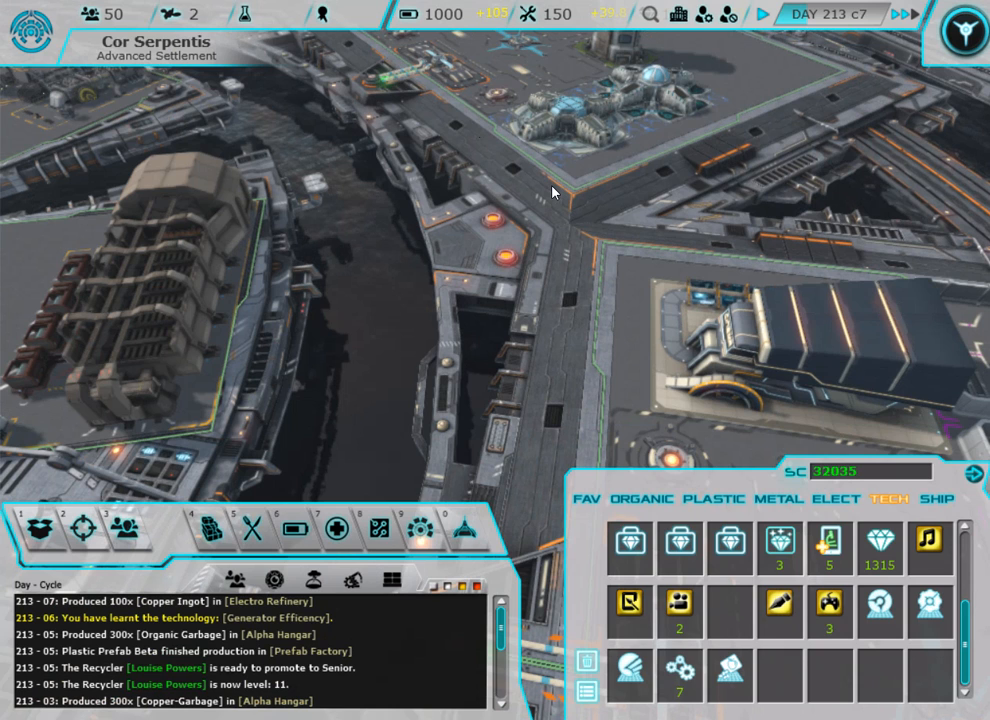
pyautogui.click(836, 500)
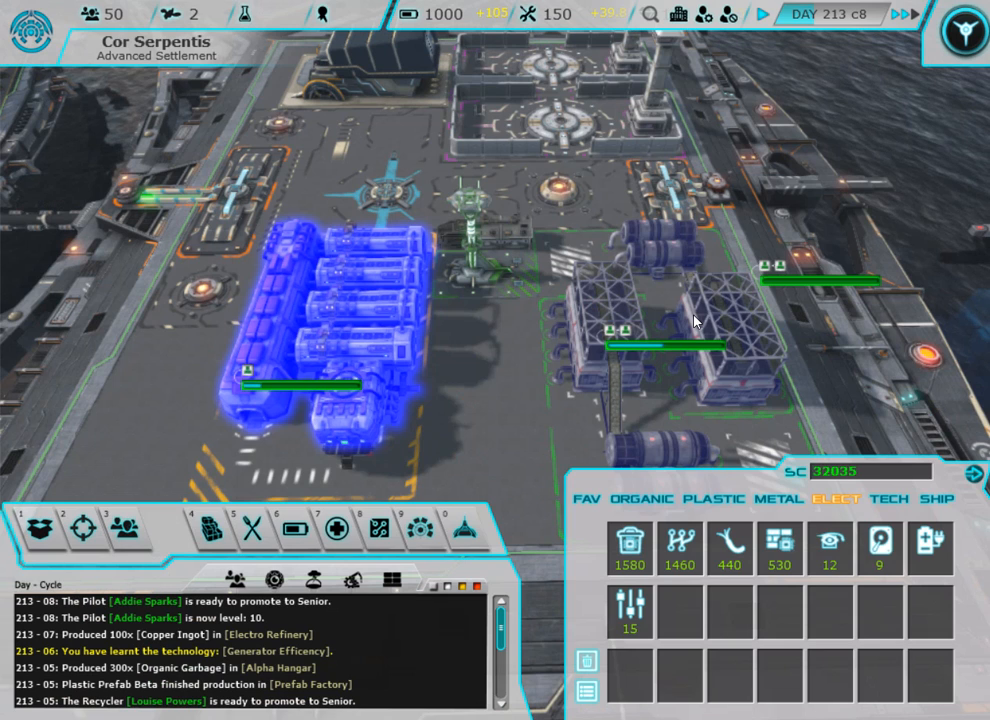
# Add Copper-Garbage as the sixth job in the recycler's production queue.
pyautogui.click(650, 350)
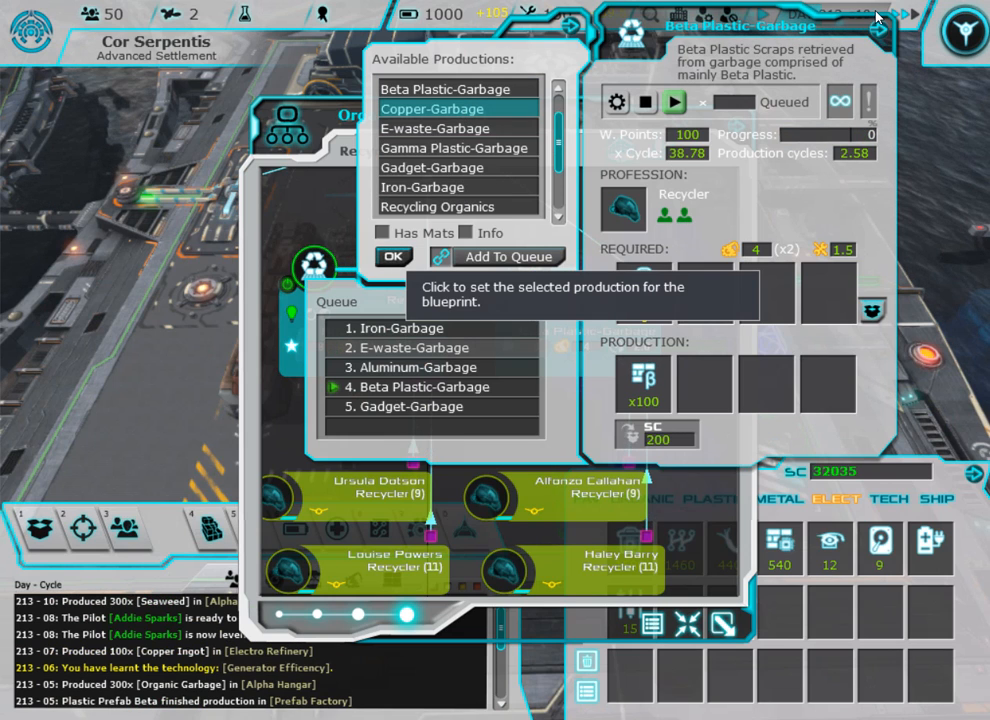
pyautogui.click(508, 256)
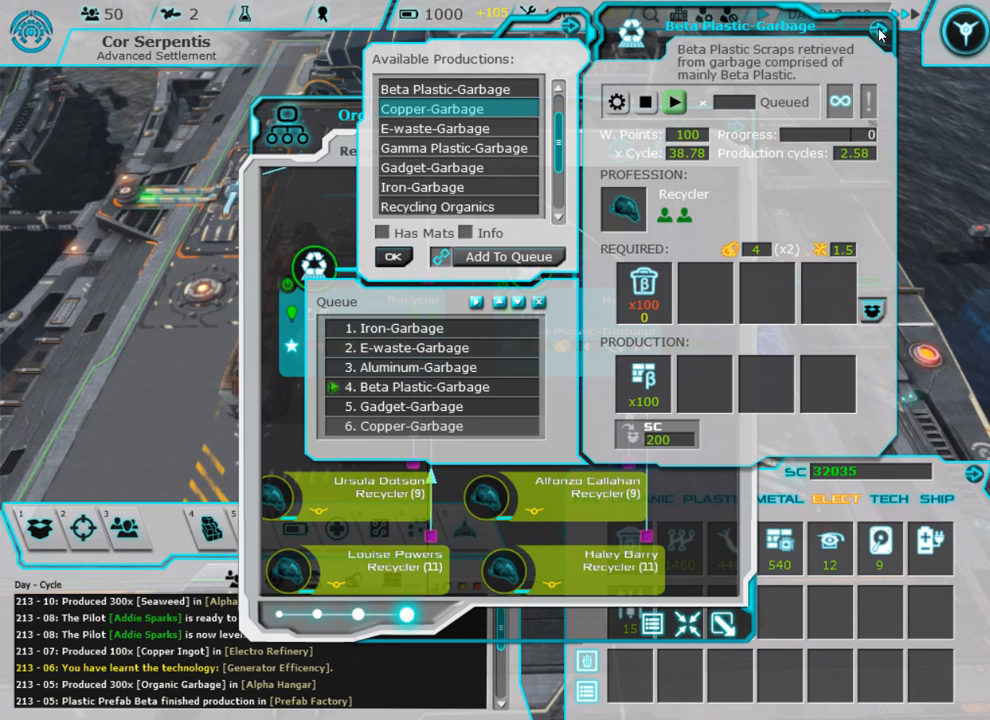
pyautogui.click(878, 32)
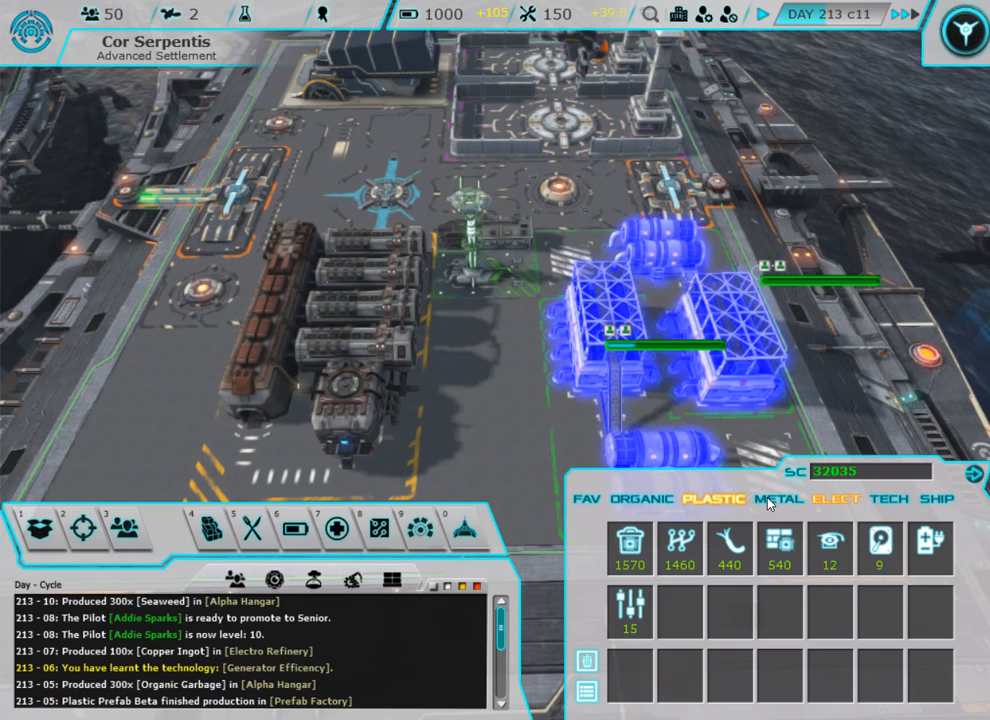
# Select the Recycling Plant and view Electronic Equip among its artisans' available productions.
pyautogui.click(778, 498)
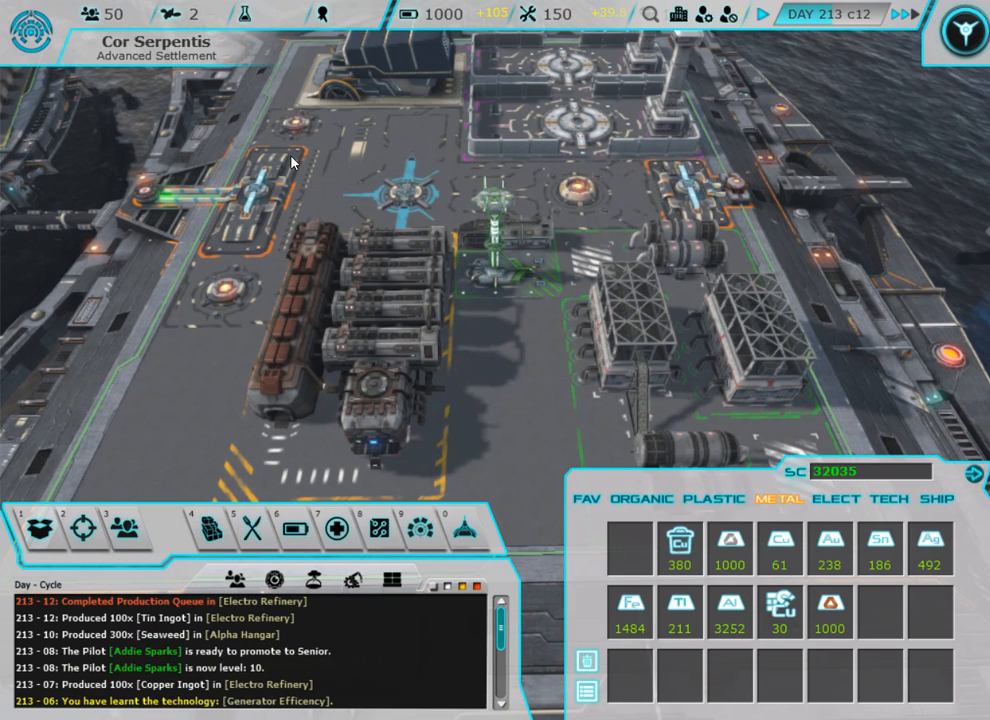
pyautogui.click(836, 500)
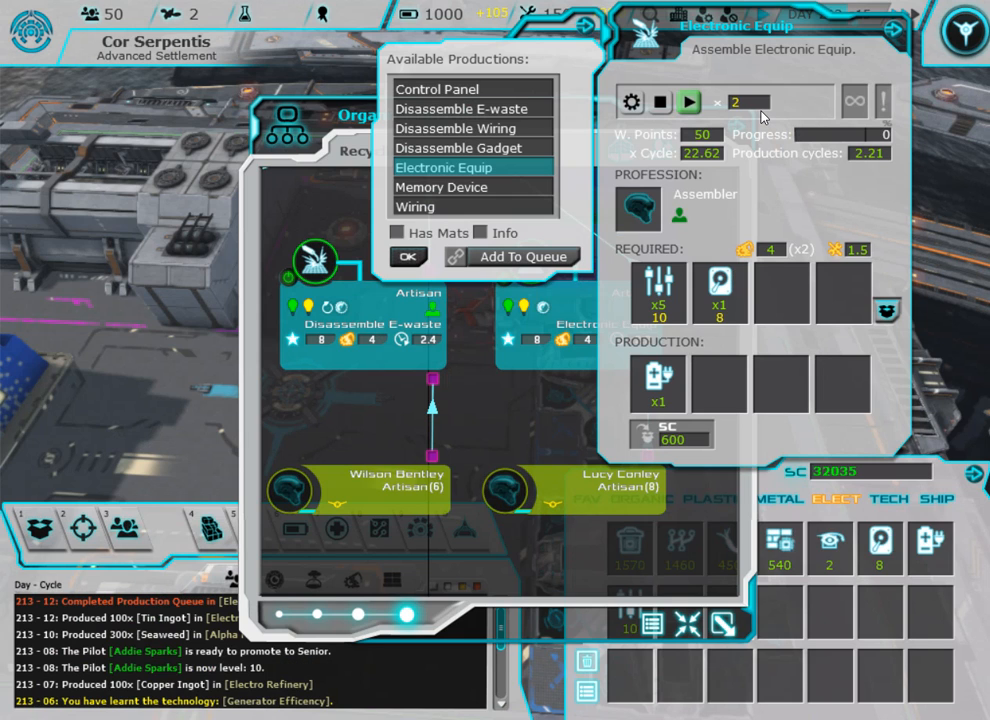
# Start Electronic Equip at the Recycling Plant and Plastic Melting Alpha at the Plastics Factory.
pyautogui.click(408, 256)
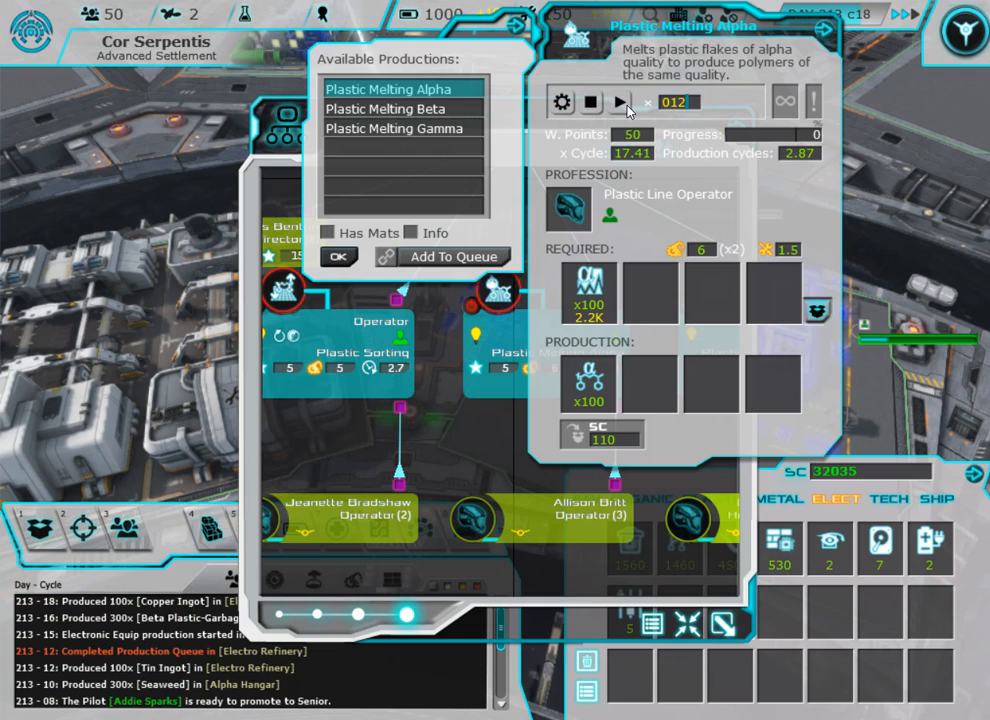
pyautogui.click(620, 102)
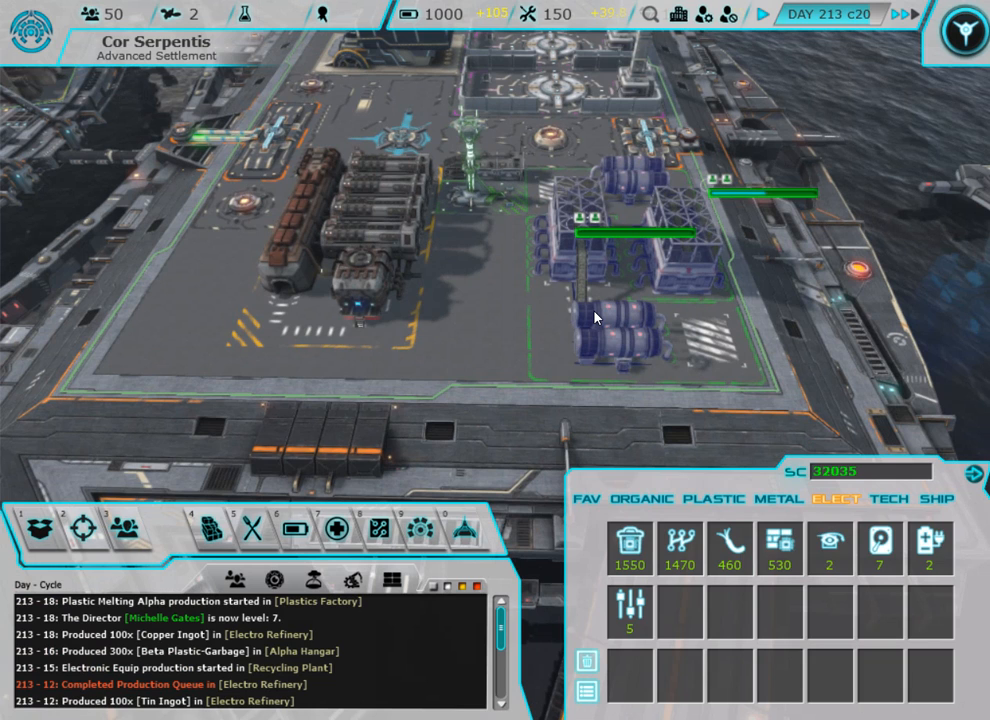
# Review tech, metal and food stocks and faction relations, then reopen the Recycling Plant's productions.
pyautogui.click(888, 498)
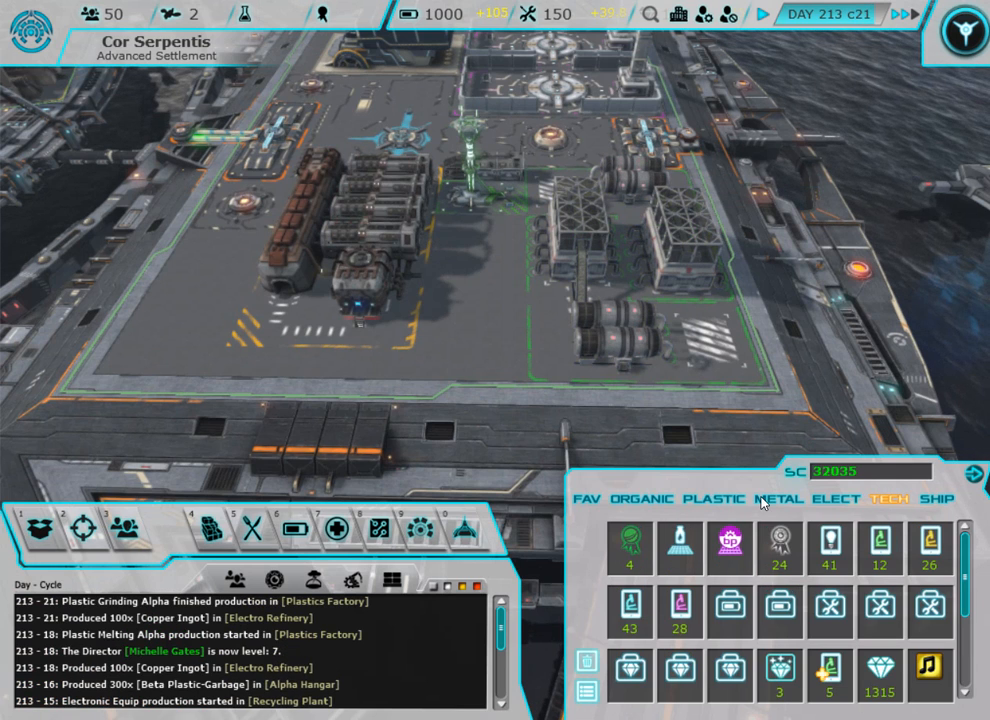
pyautogui.click(780, 498)
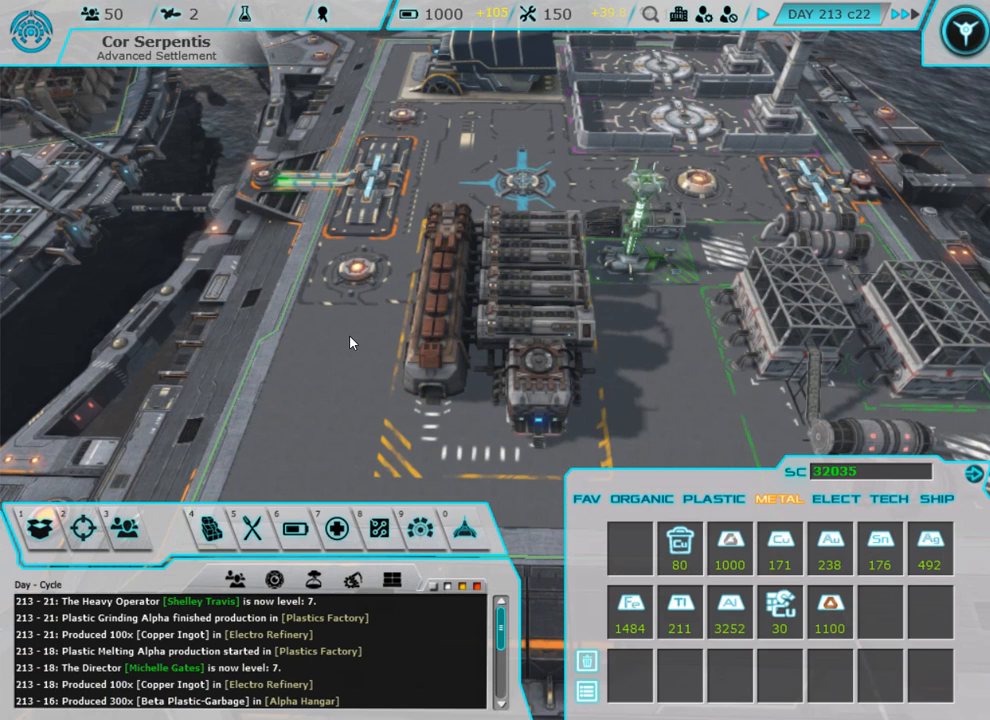
pyautogui.click(642, 498)
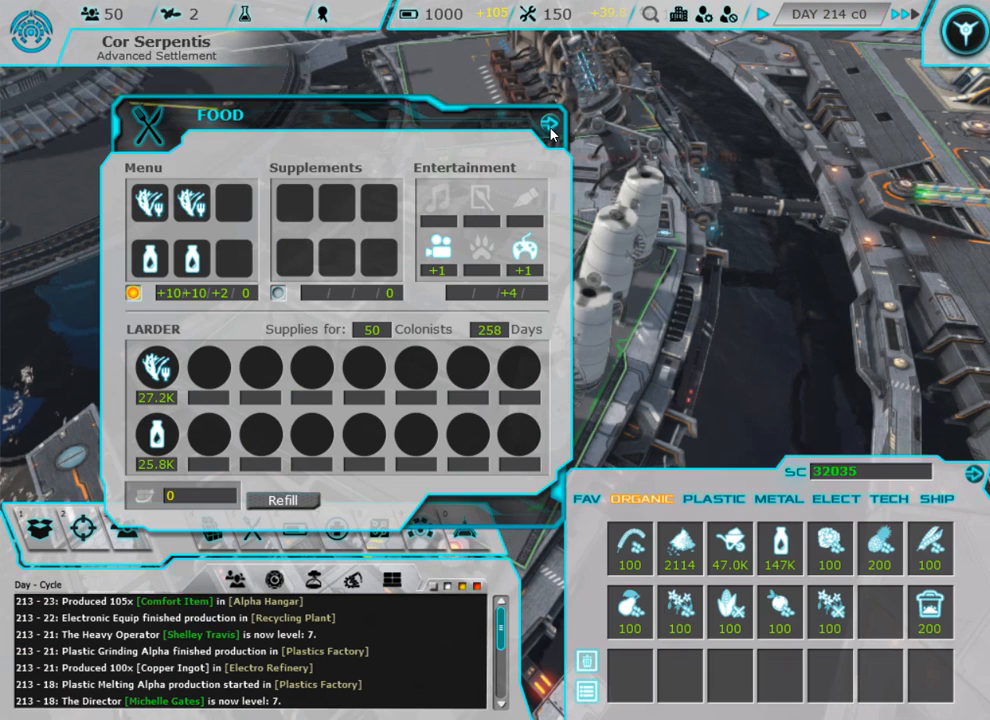
pyautogui.click(548, 124)
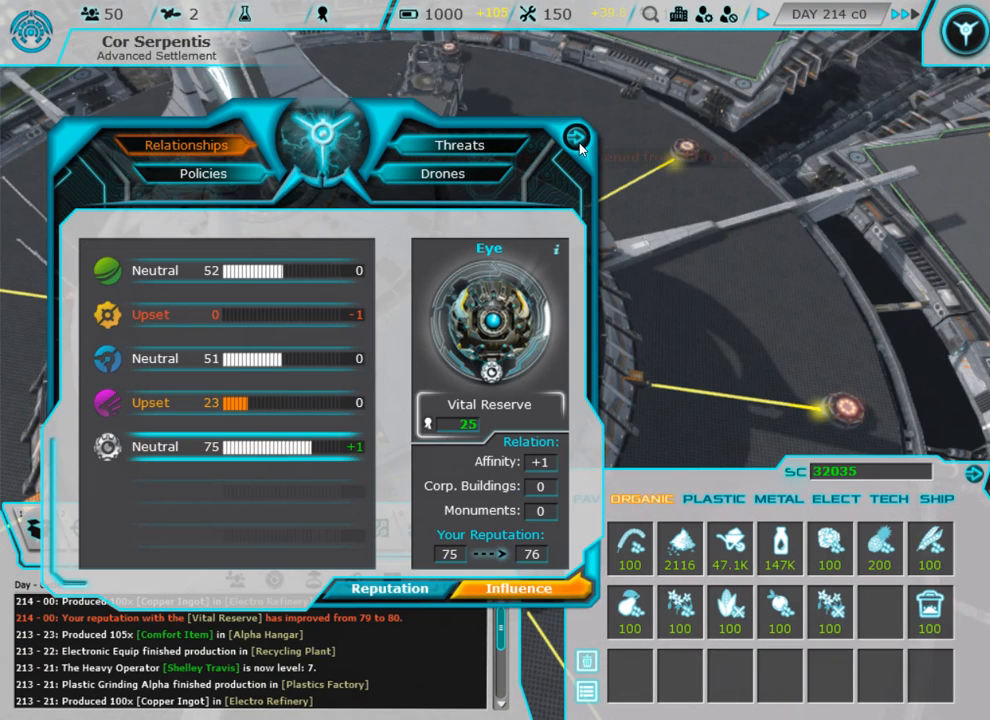
pyautogui.click(572, 136)
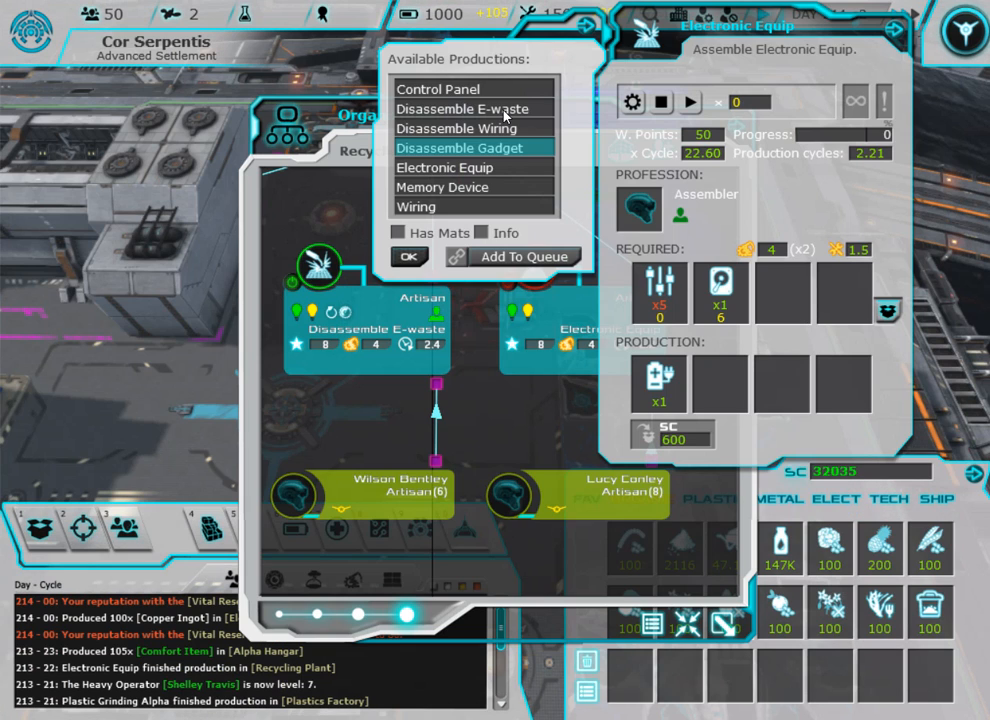
# Start Disassemble E-waste at the Recycling Plant and queue Plastic Prefab Alpha at the Prefab Factory.
pyautogui.click(466, 108)
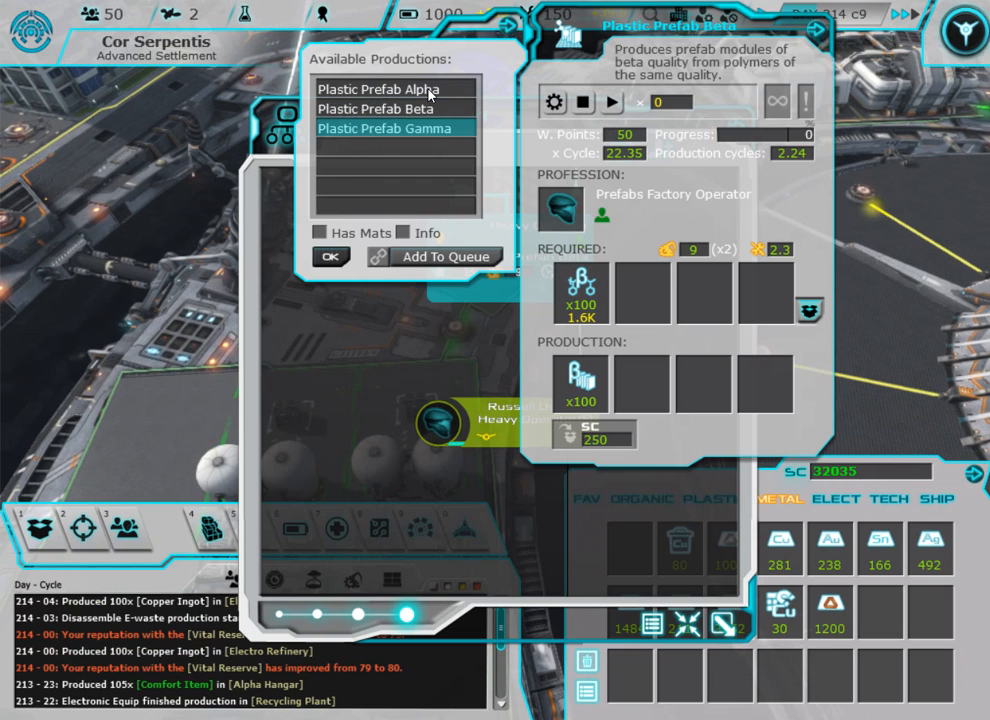
pyautogui.click(444, 256)
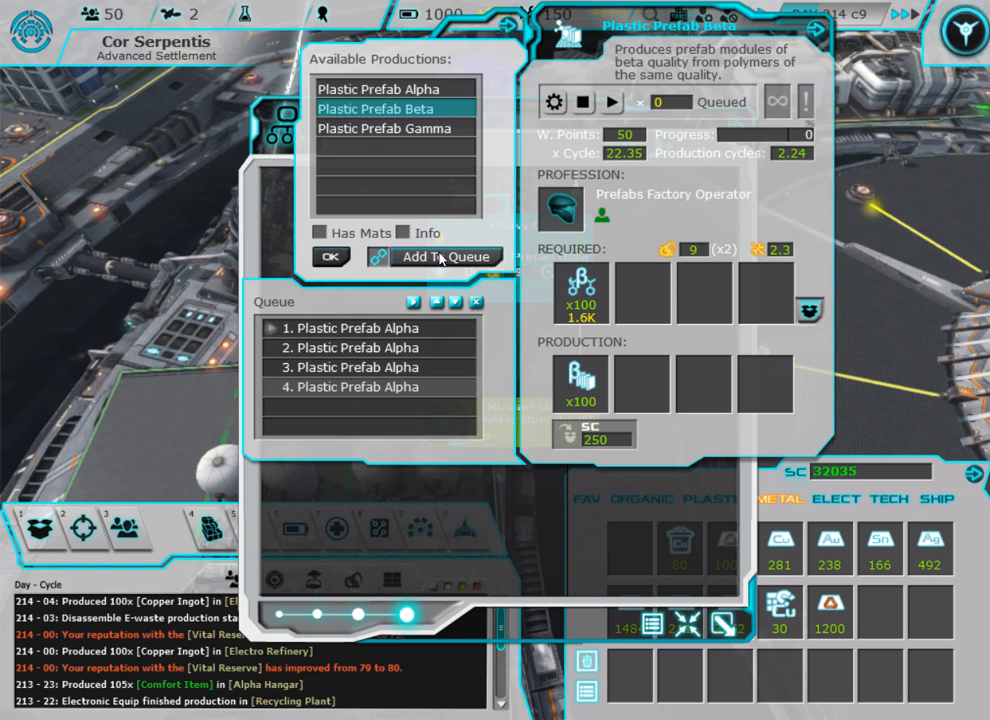
pyautogui.click(446, 256)
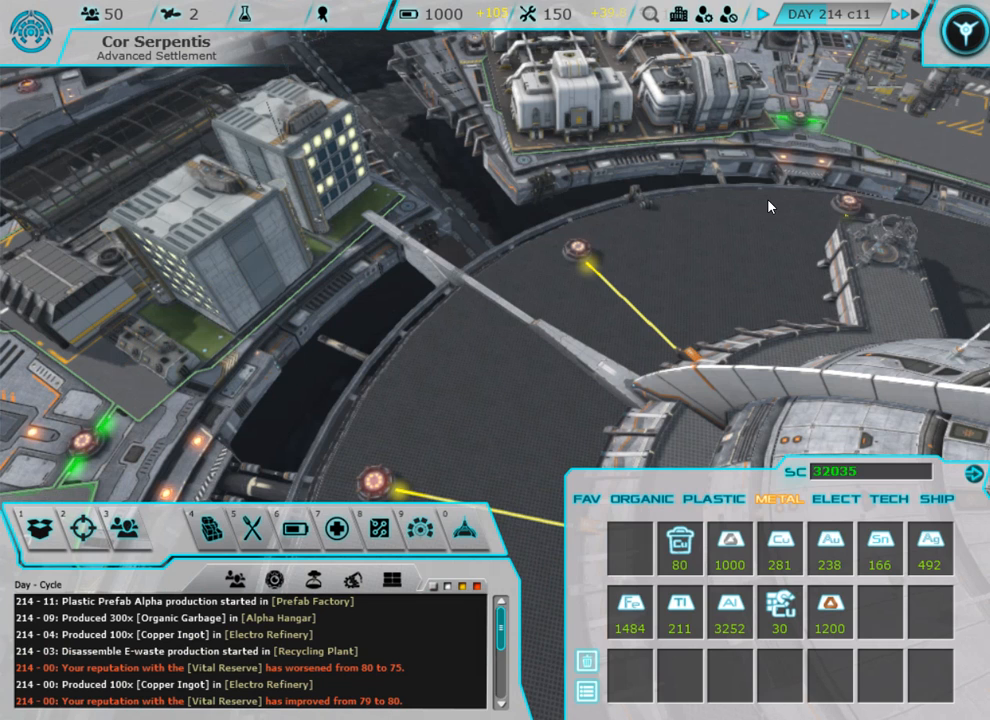
# Start Repair Buckwheat at the Botanic Garden and put 200 food units into the larder.
pyautogui.click(644, 498)
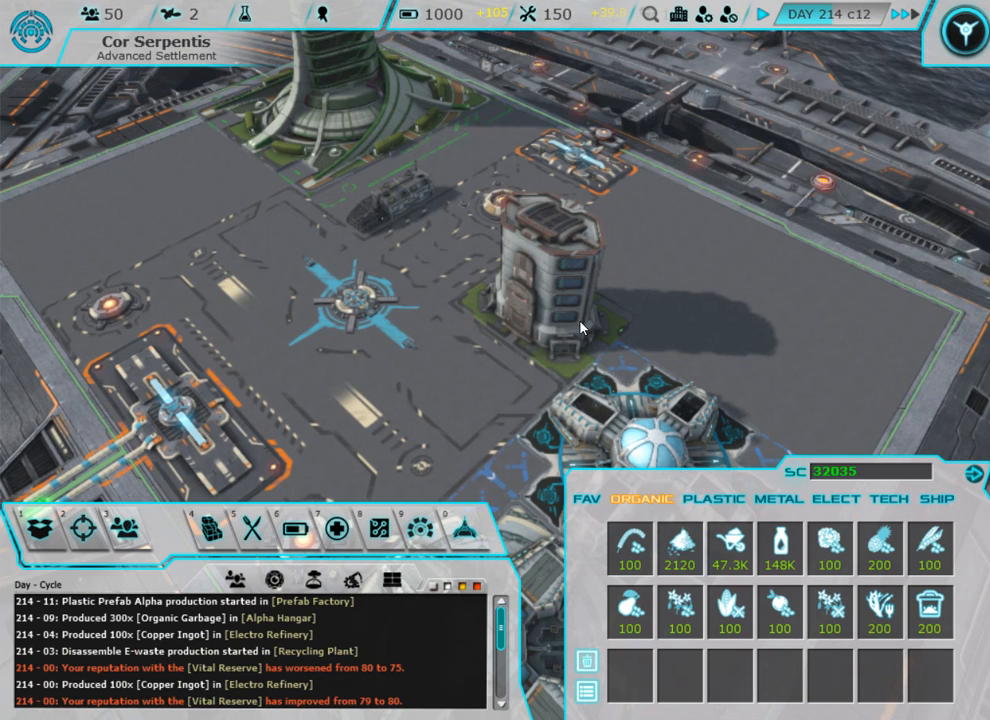
pyautogui.click(544, 290)
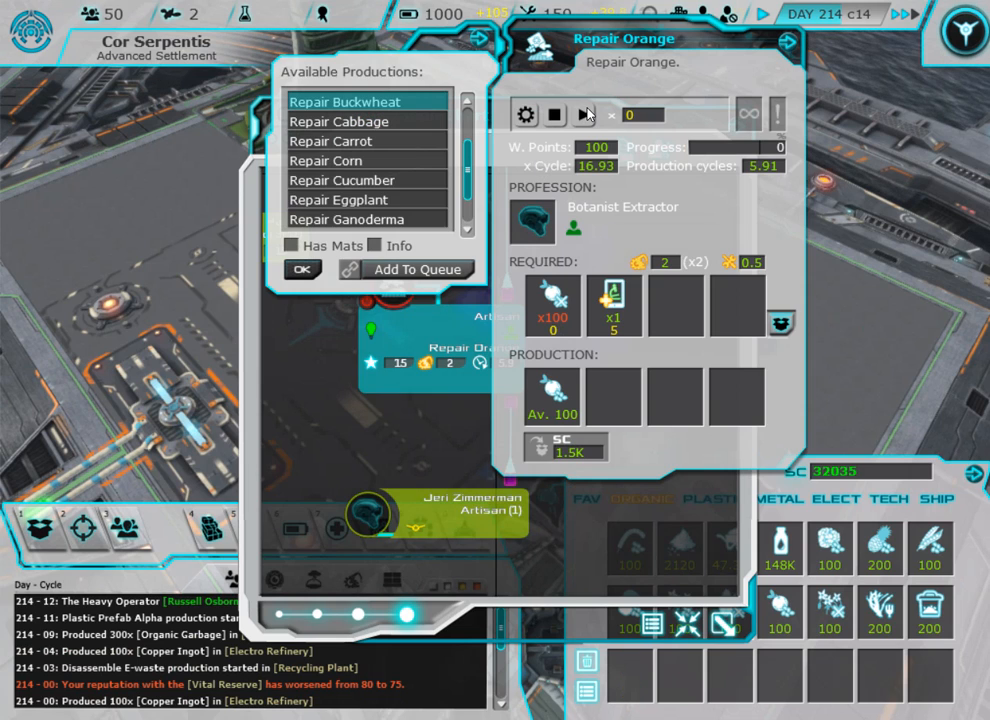
pyautogui.click(344, 100)
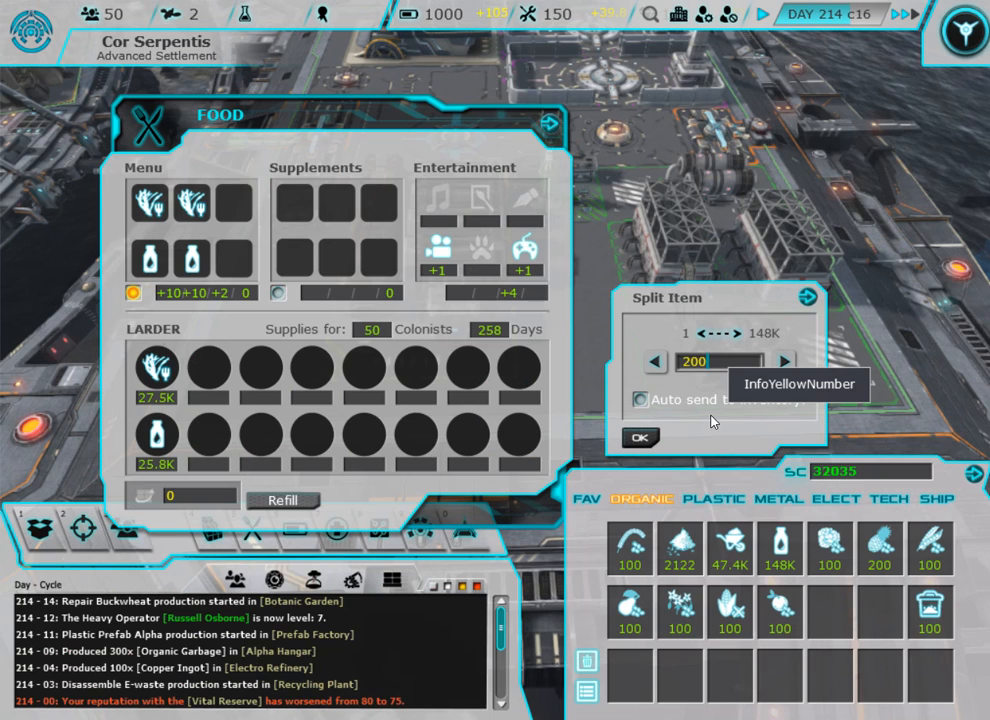
pyautogui.click(640, 438)
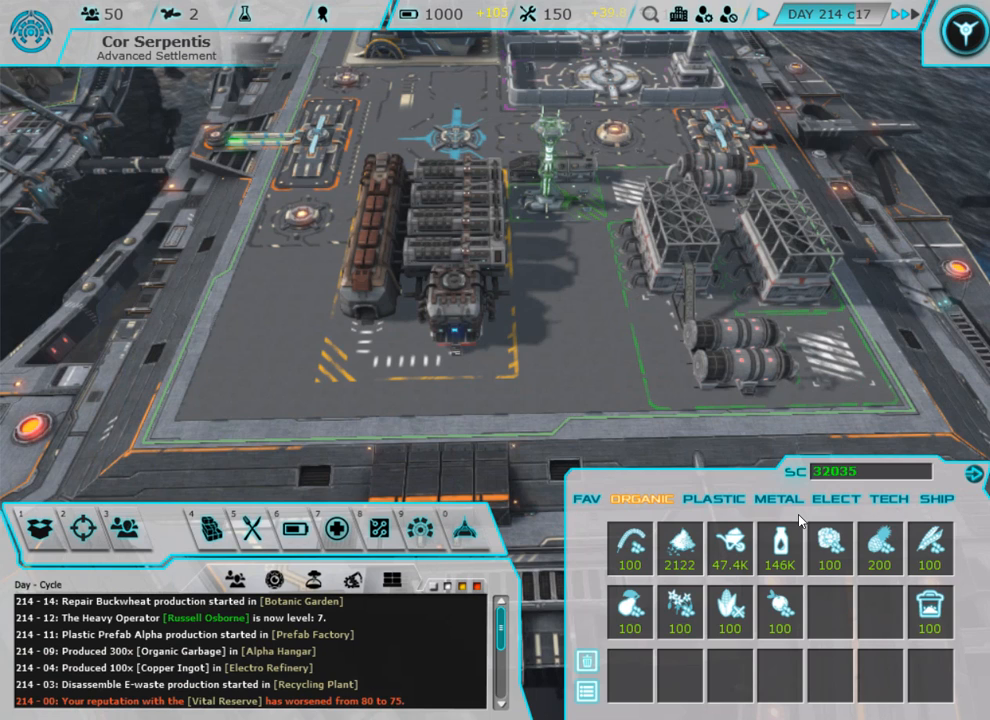
pyautogui.click(834, 498)
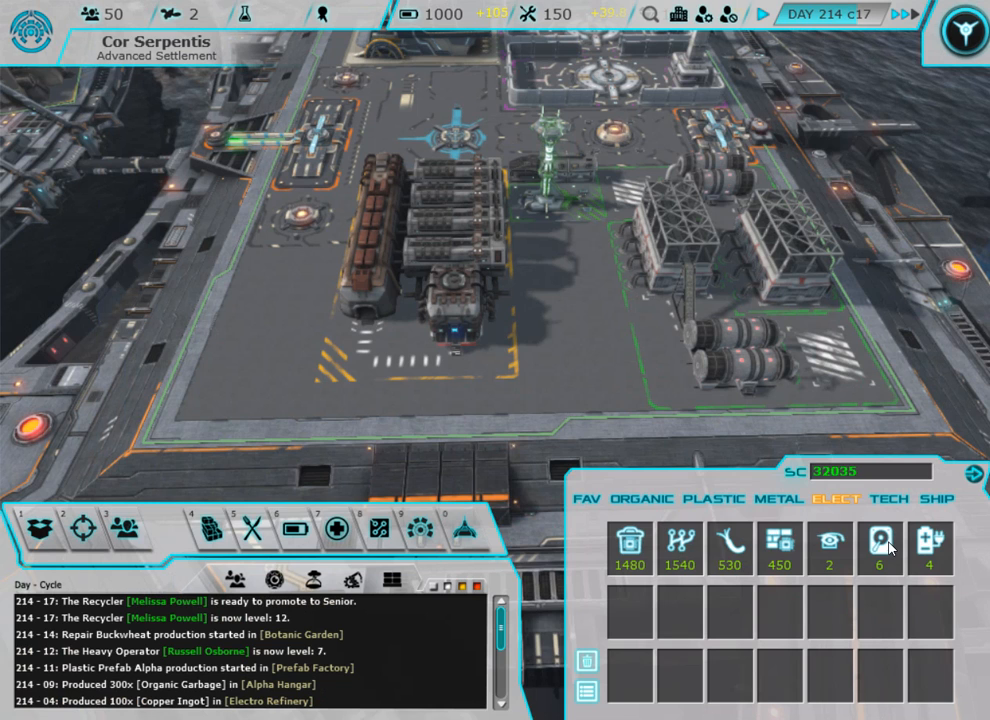
pyautogui.click(888, 500)
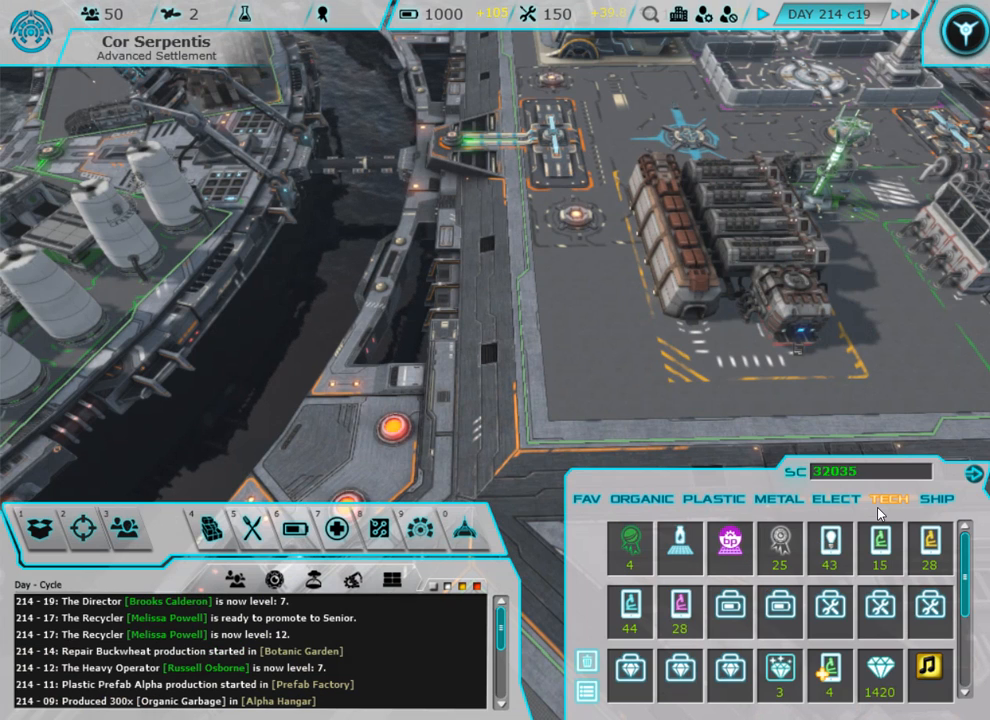
pyautogui.click(836, 498)
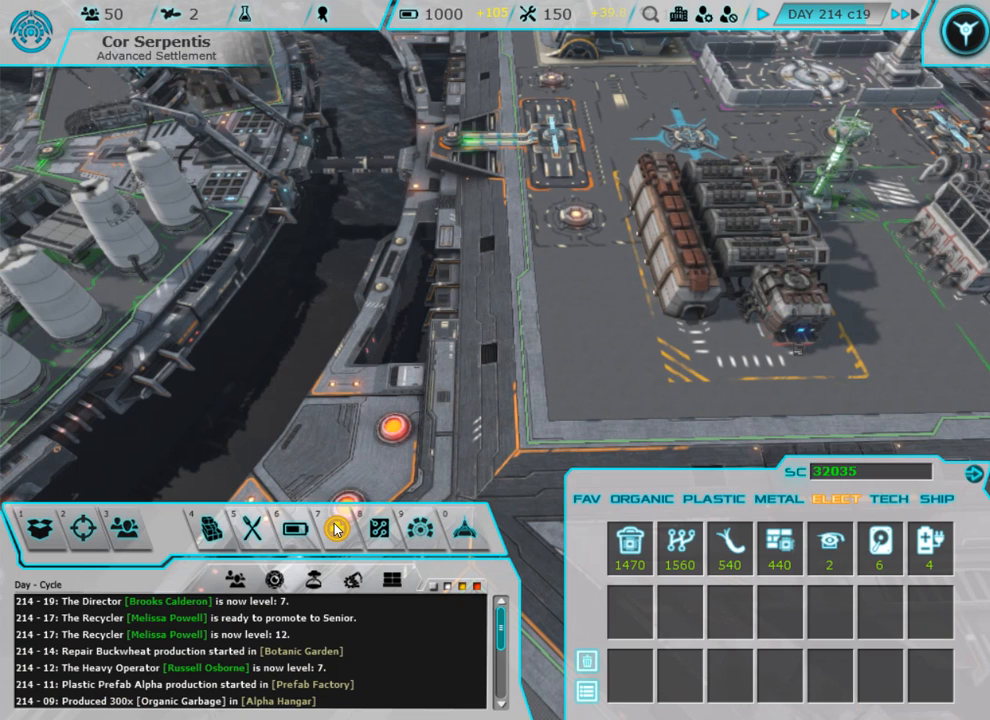
pyautogui.moveTo(320, 484)
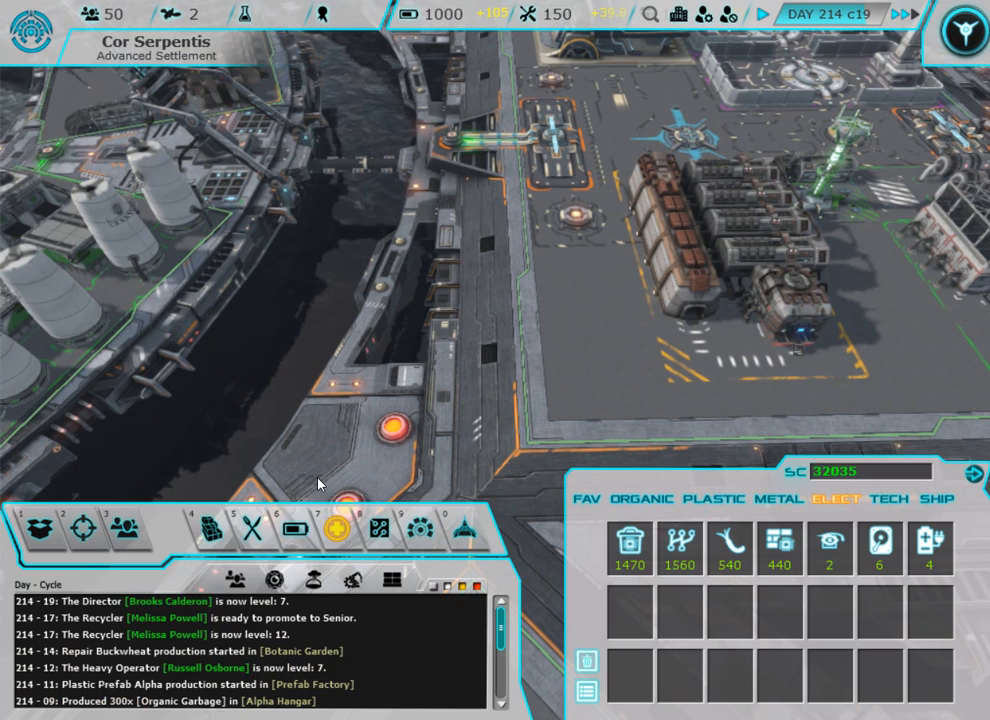